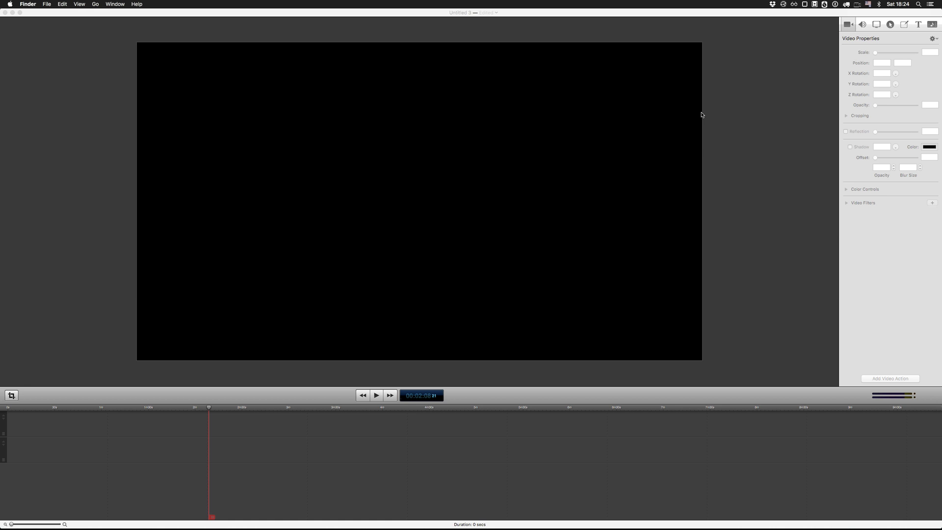
pyautogui.moveTo(119, 272)
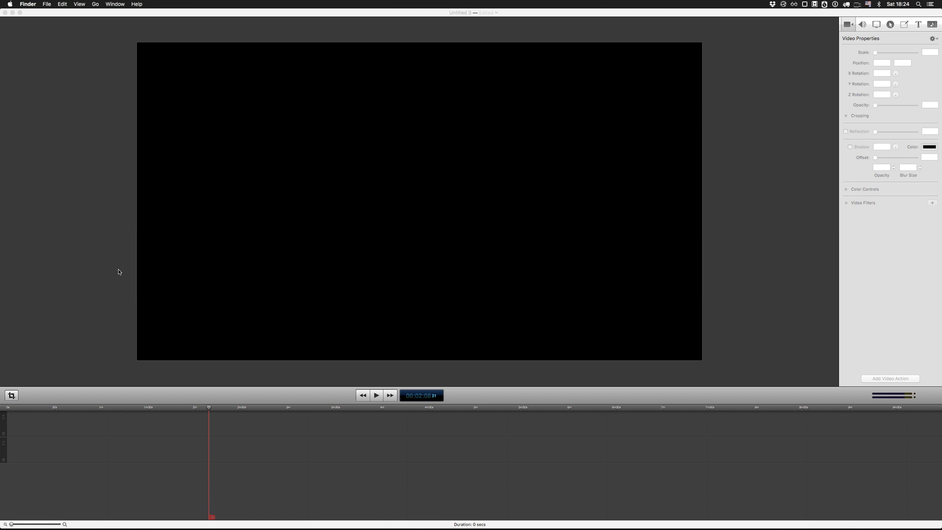
# - Launch Unity from Spotlight and create a new project named Pathfinding Test
pyautogui.write('uni')
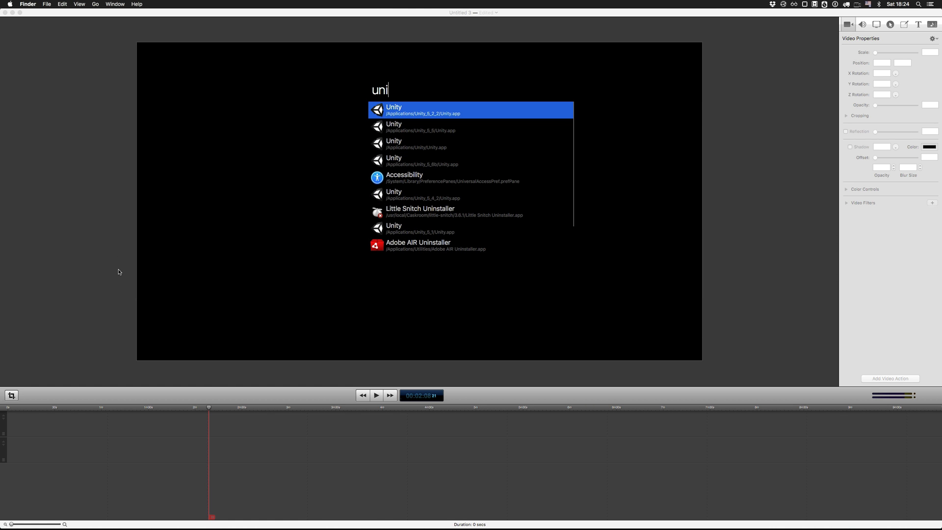
pyautogui.press('Down')
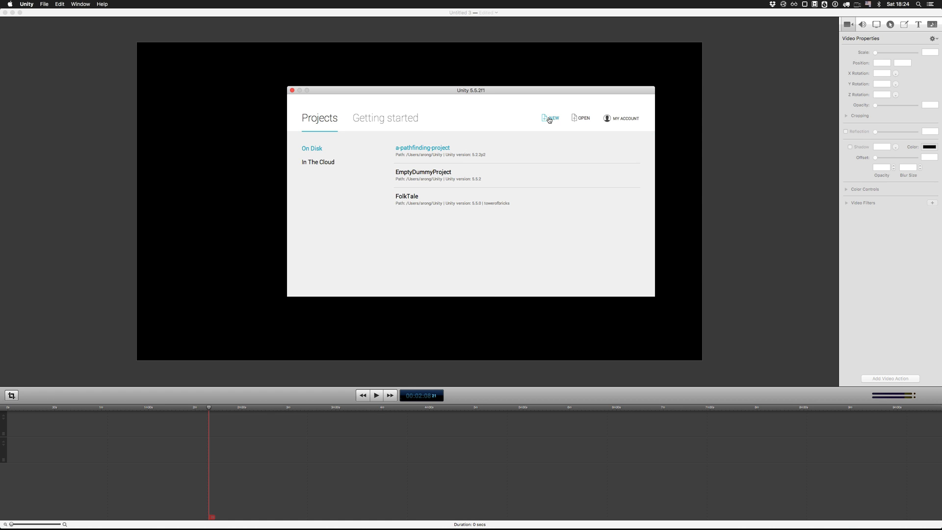
pyautogui.click(553, 117)
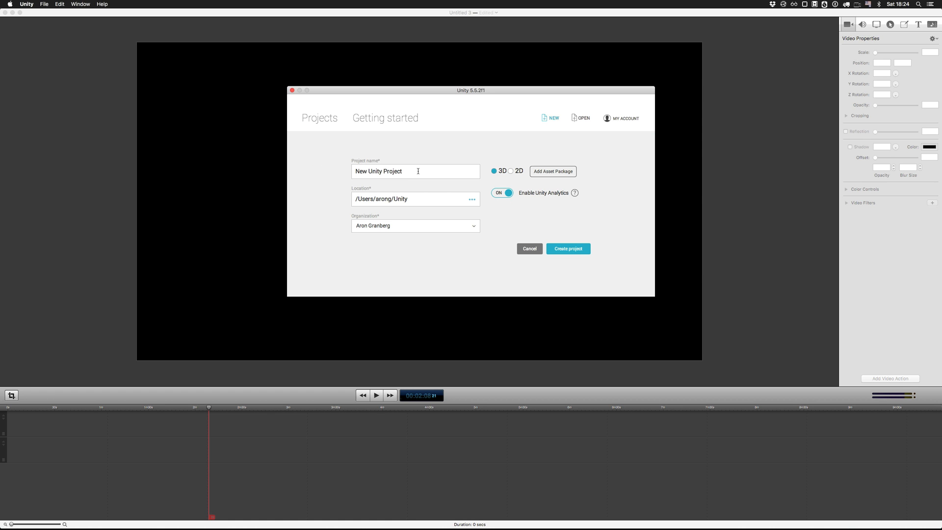
pyautogui.write('Path')
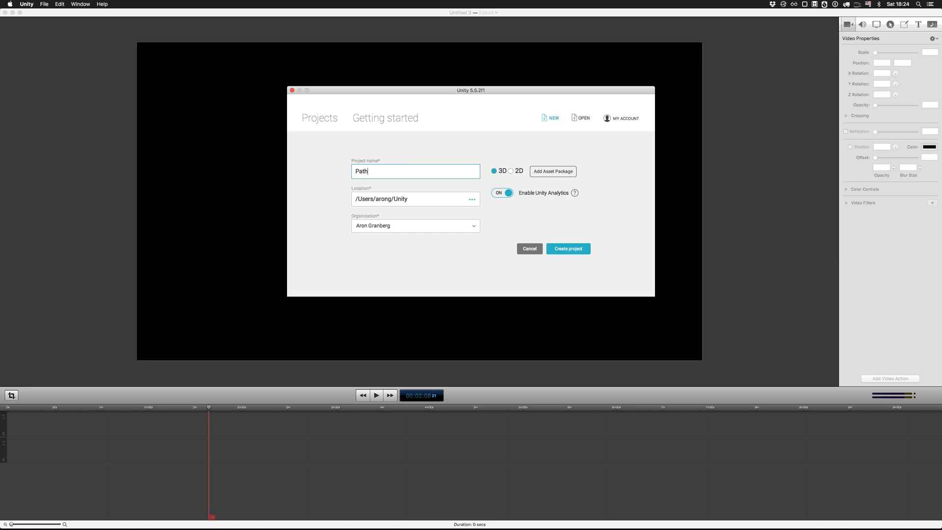
pyautogui.write('finding Test')
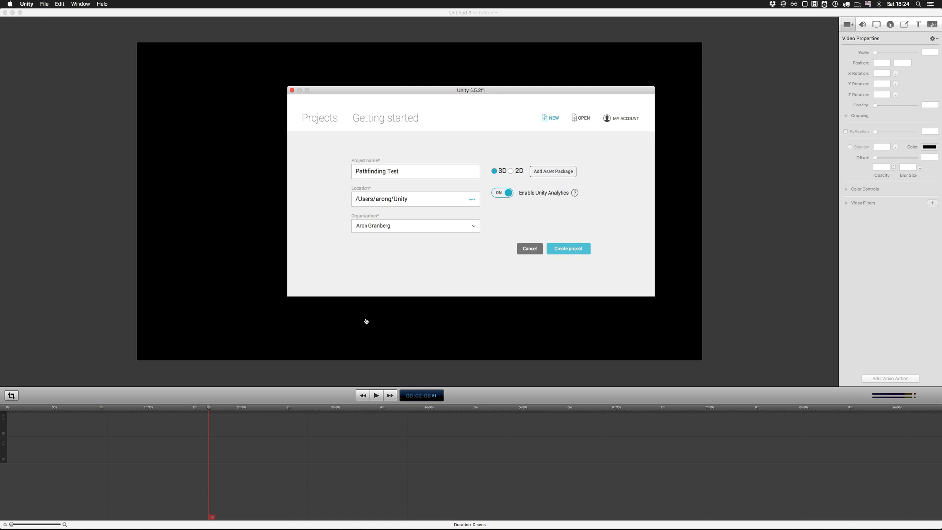
pyautogui.click(567, 248)
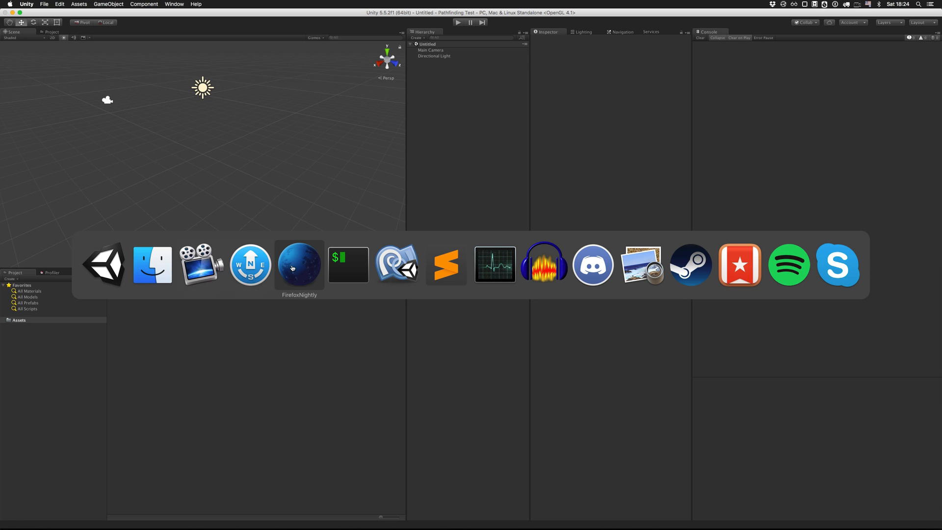
# - Switch to Firefox Nightly and navigate to arongranberg.com for the A* Pathfinding Project download
pyautogui.click(298, 264)
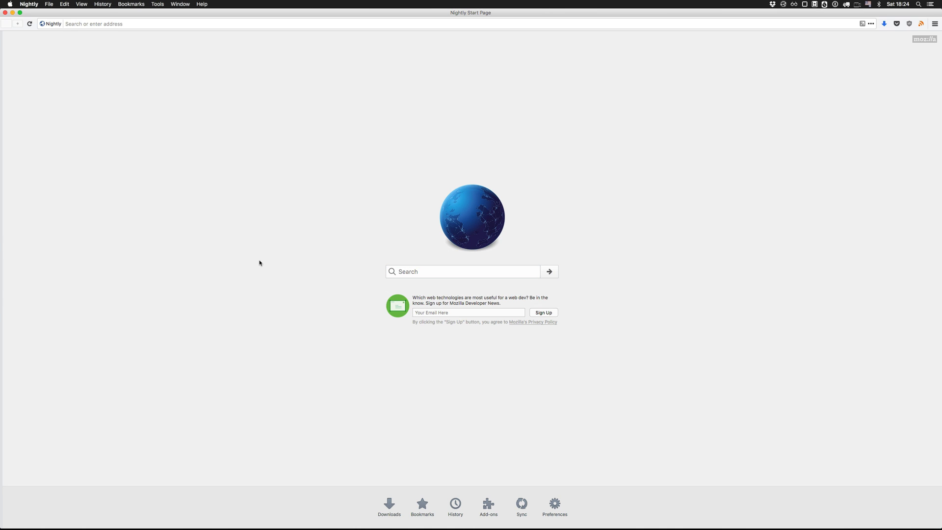
pyautogui.write('arongranberg.com/astar/download')
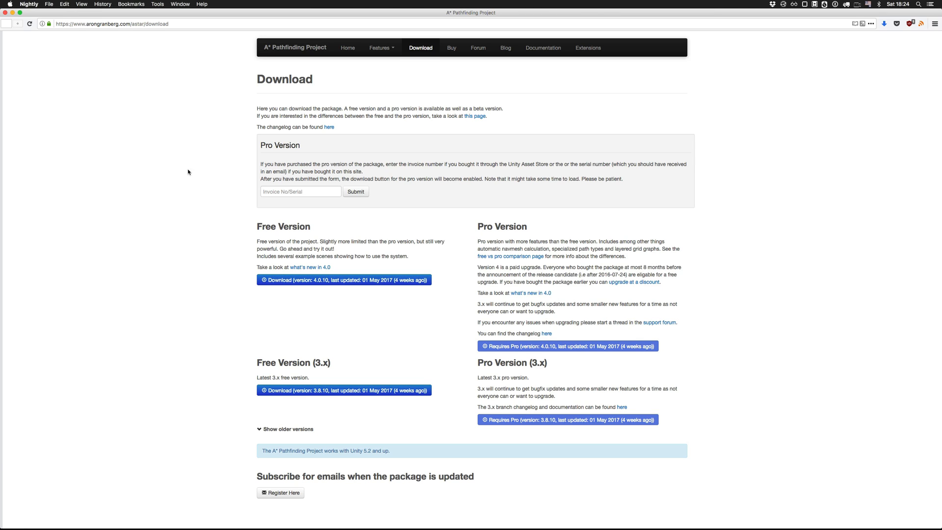
pyautogui.moveTo(245, 196)
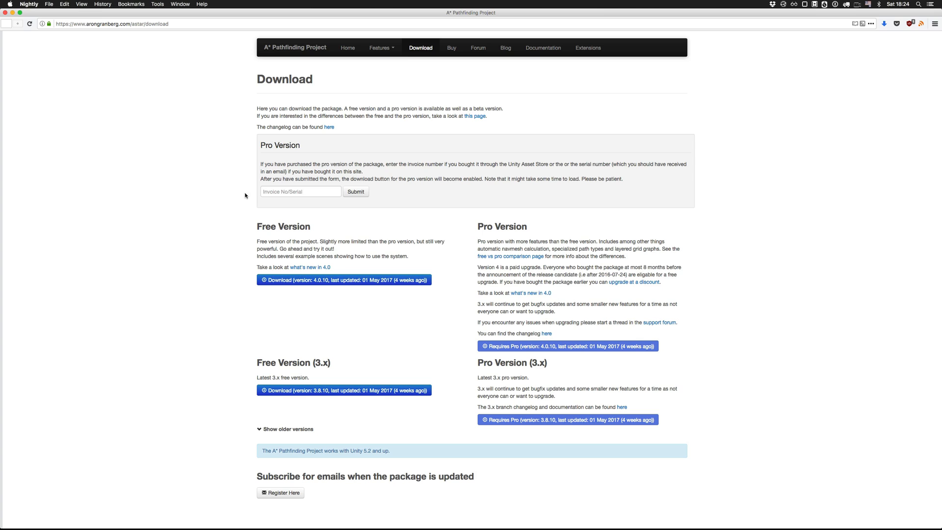
pyautogui.moveTo(250, 191)
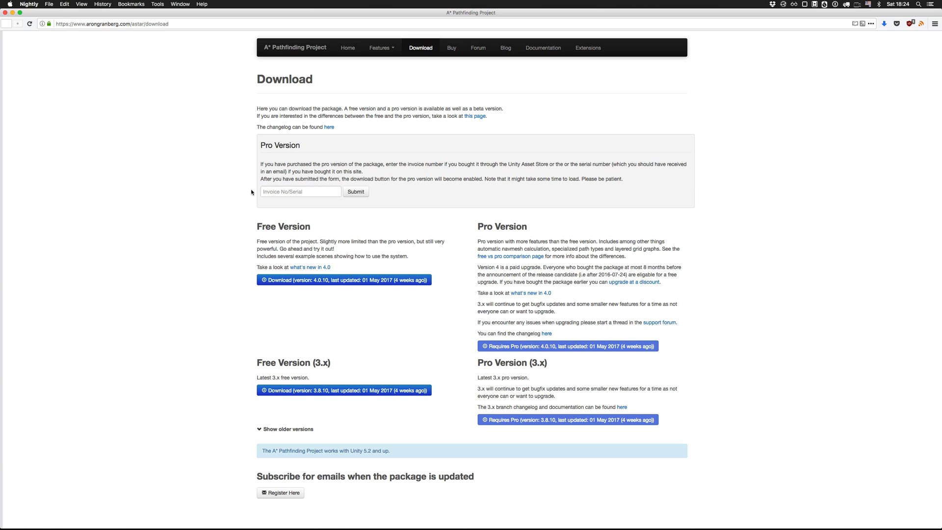
pyautogui.moveTo(558, 348)
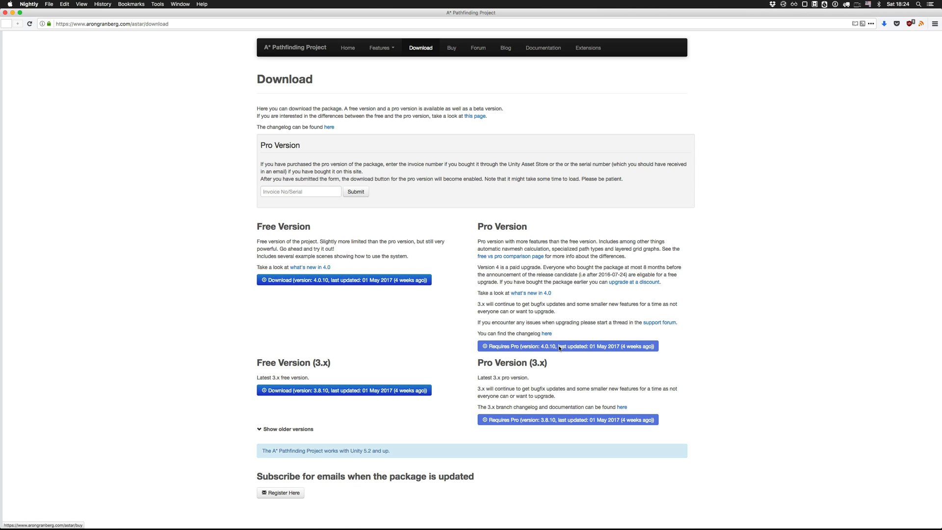
pyautogui.moveTo(307, 289)
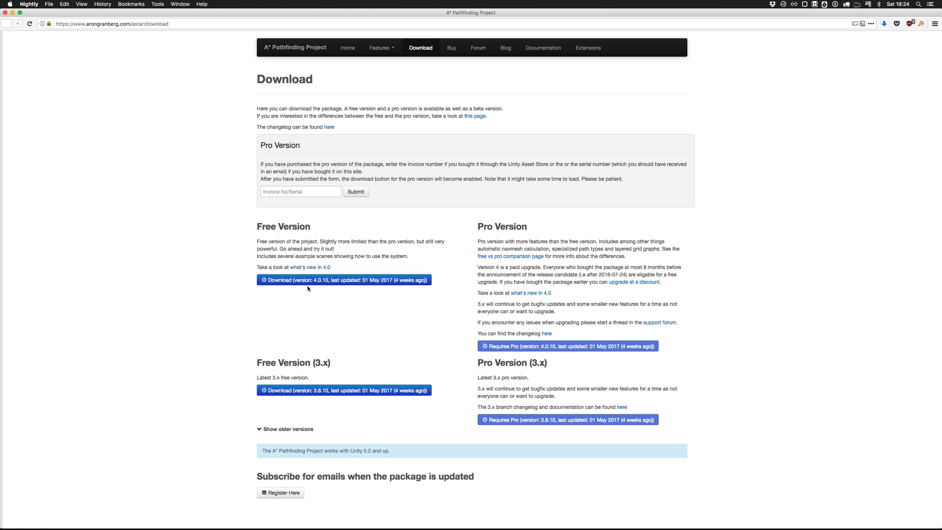
pyautogui.moveTo(390, 343)
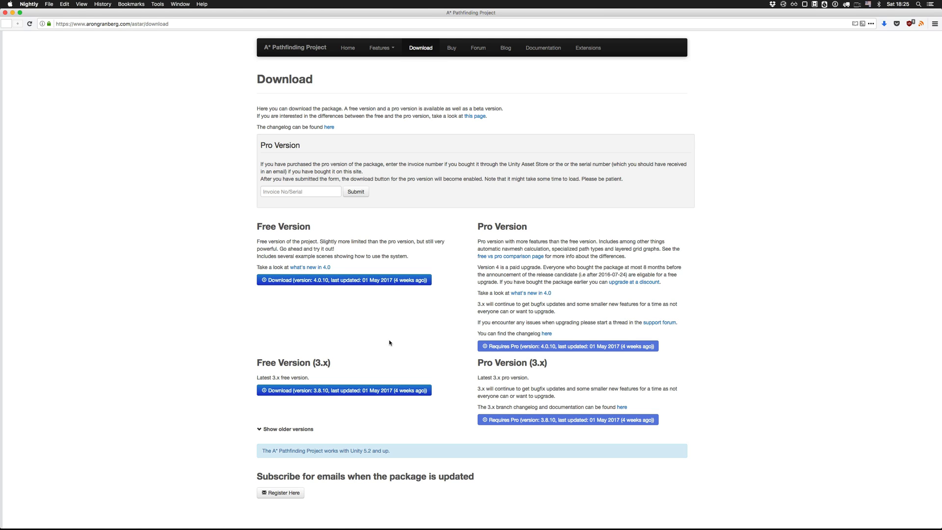
pyautogui.moveTo(184, 209)
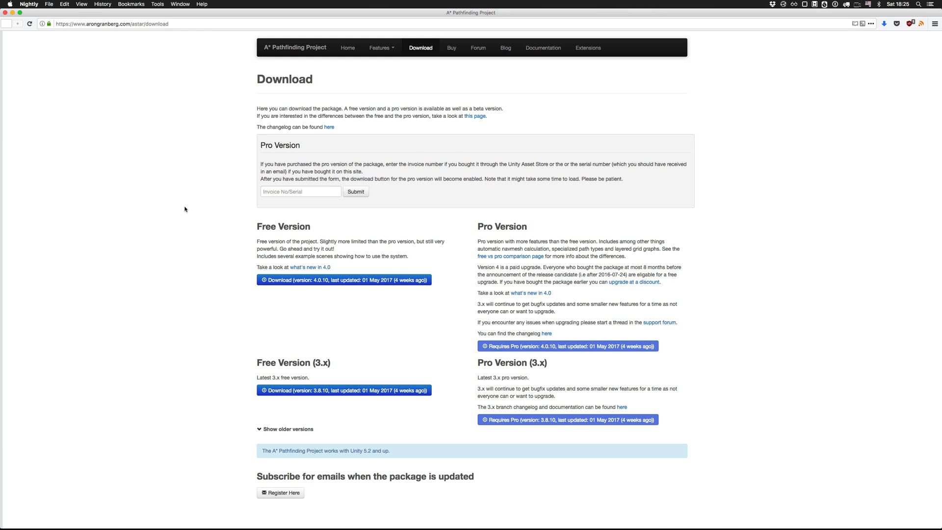
# - Import the downloaded A* Pathfinding Project package, then start a new scene without saving
pyautogui.click(343, 280)
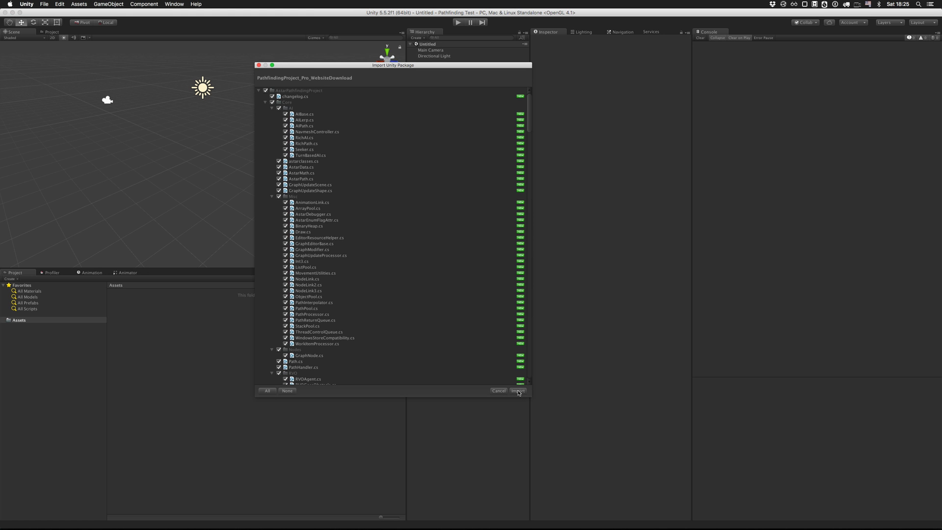
pyautogui.click(519, 391)
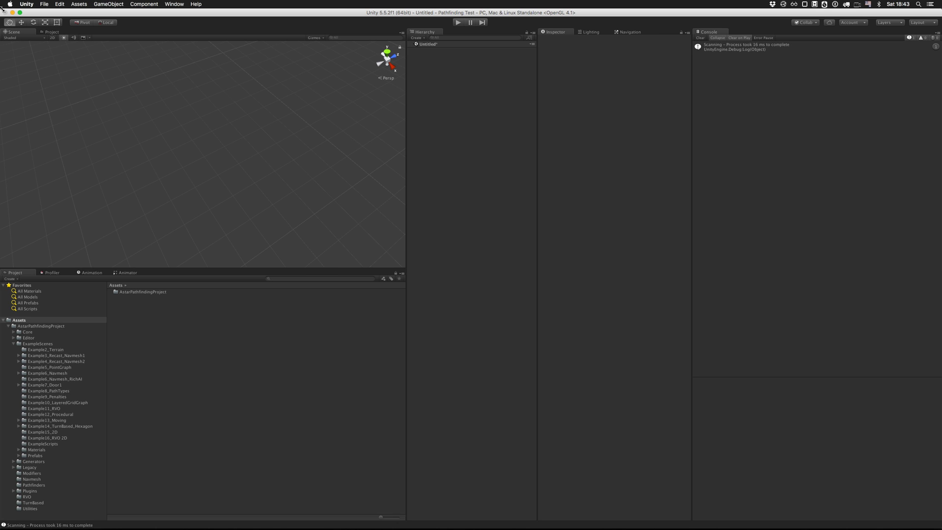
pyautogui.click(44, 3)
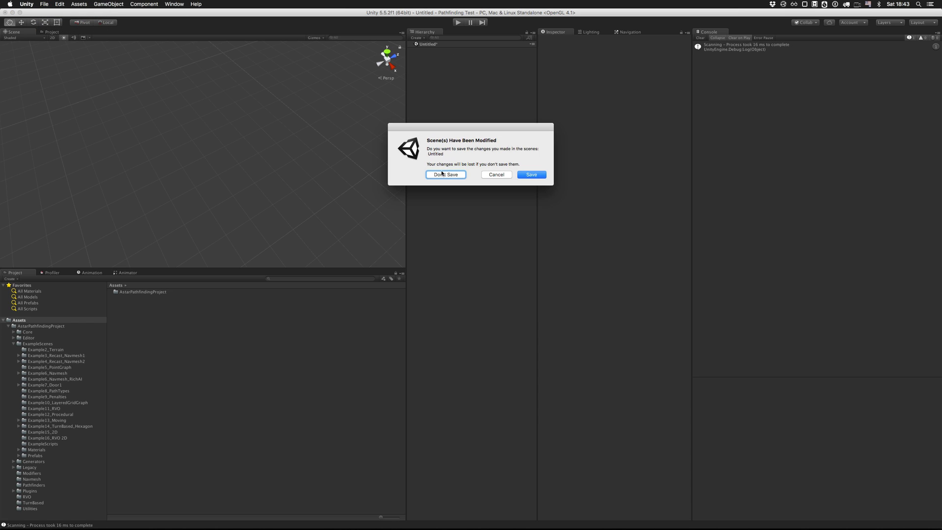
pyautogui.click(446, 175)
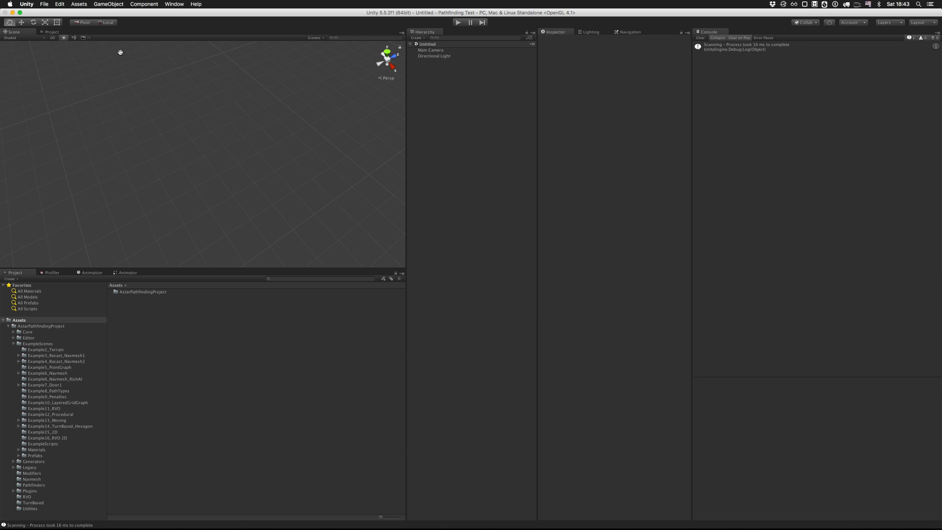
# - Add a plane scaled to 10 and give it the Ground material
pyautogui.click(109, 4)
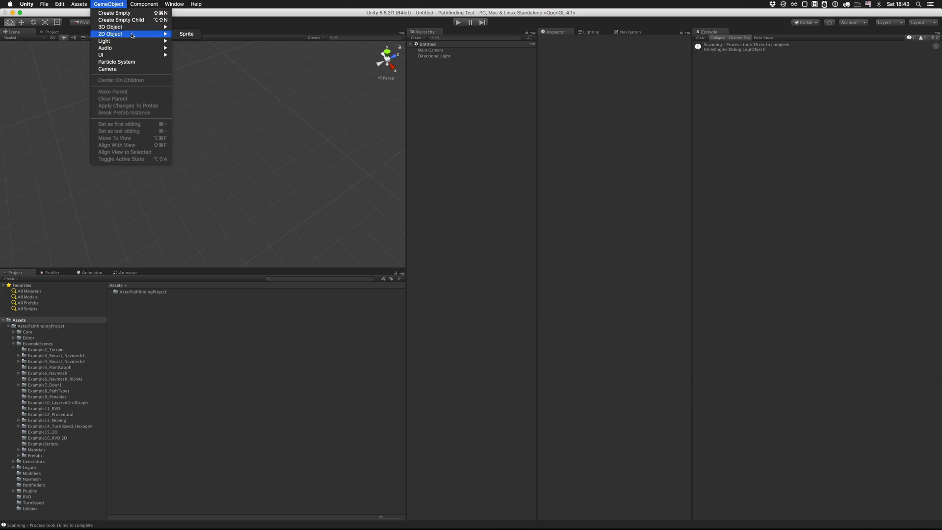
pyautogui.moveTo(110, 27)
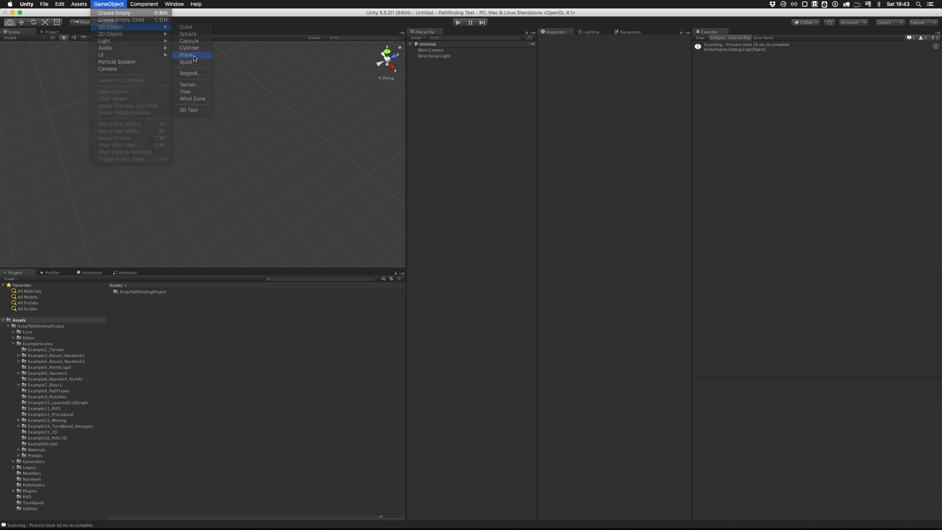
pyautogui.click(186, 55)
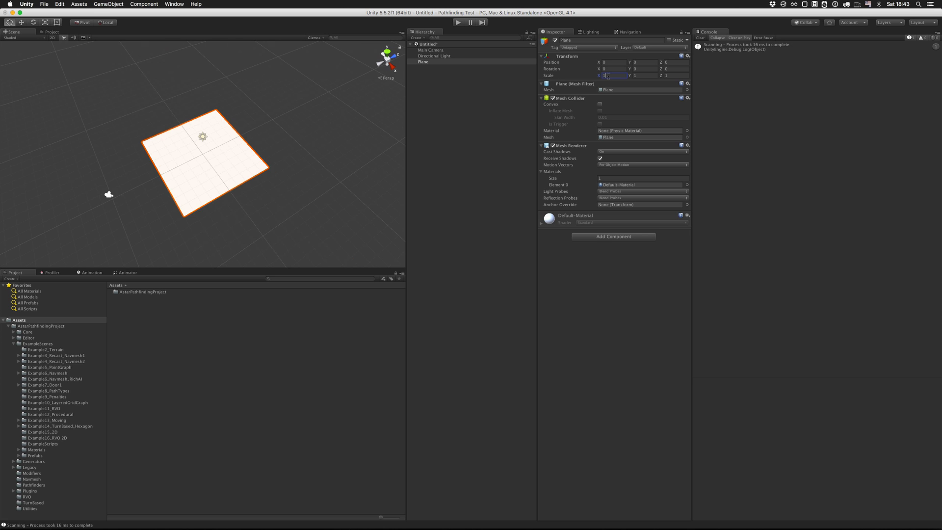
pyautogui.write('10')
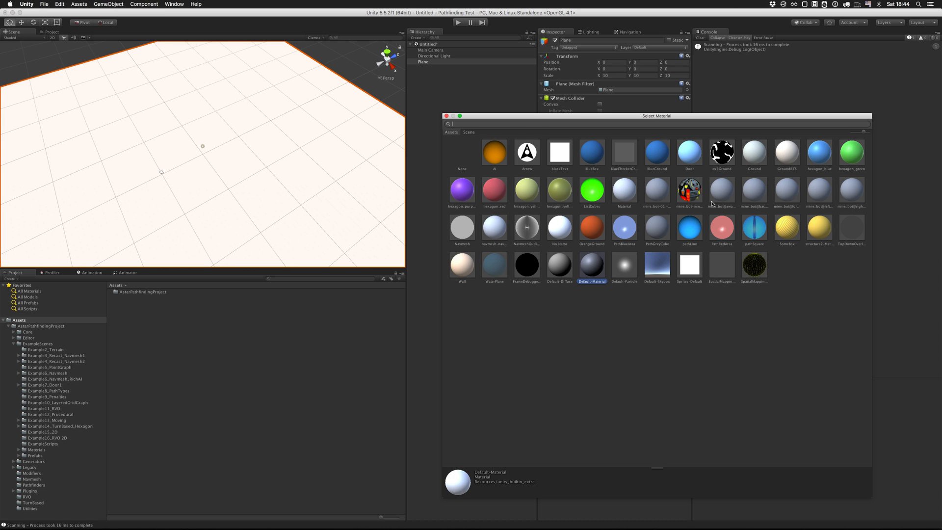
pyautogui.click(754, 152)
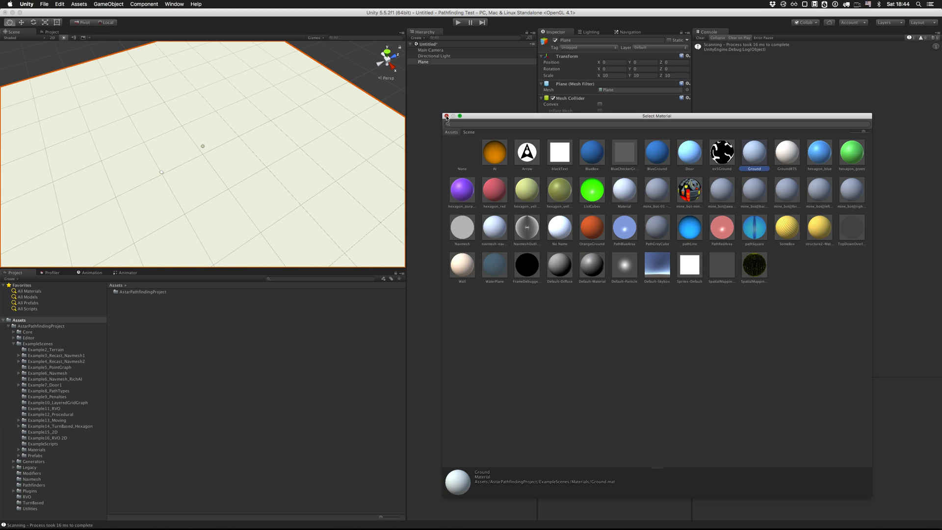
pyautogui.click(108, 4)
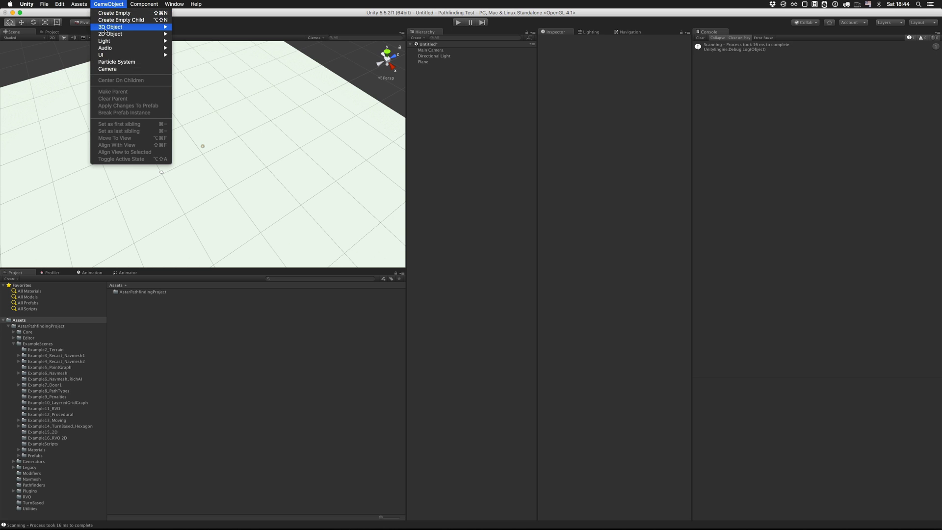
pyautogui.moveTo(111, 27)
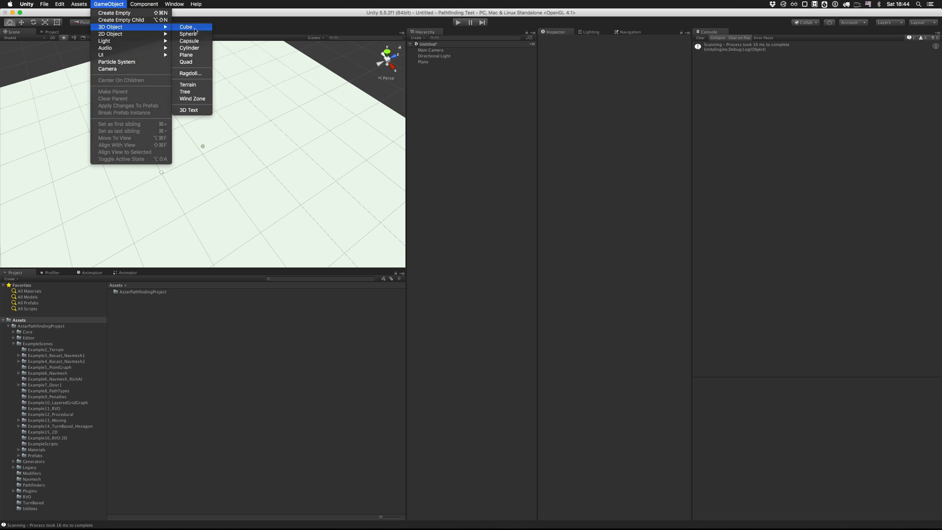
# - Add a cube and scale it to 5 to form a wide obstacle block
pyautogui.click(186, 26)
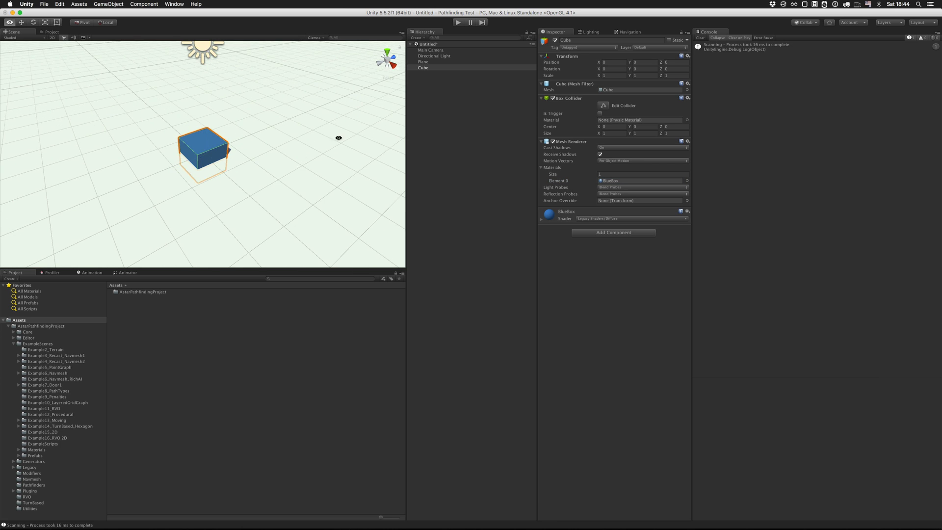
pyautogui.write('5')
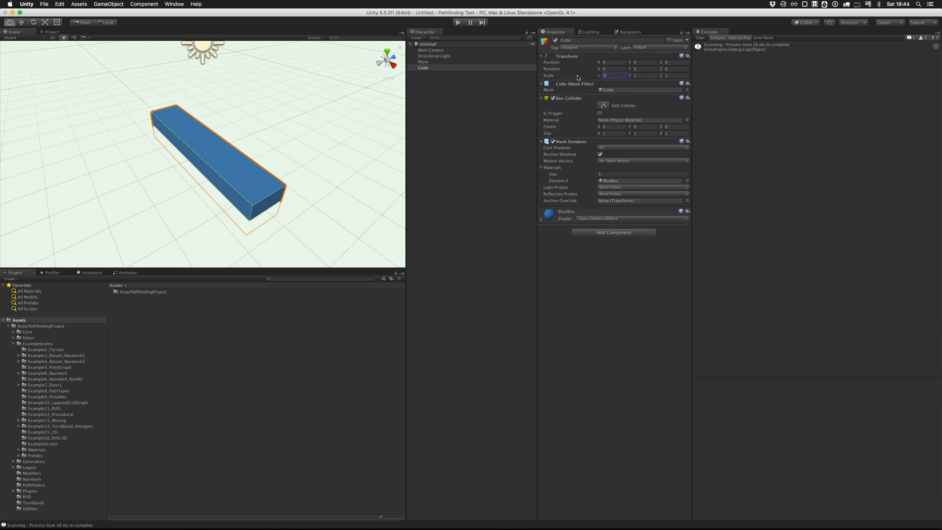
pyautogui.write('5')
pyautogui.write('A*')
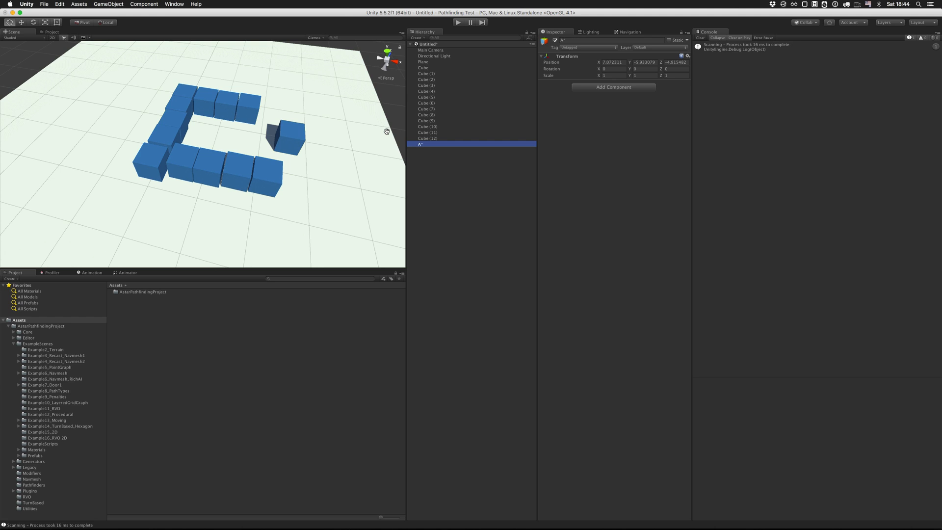
# - Add the Astar Path component to the A* object and expand its Add New Graph options
pyautogui.click(144, 4)
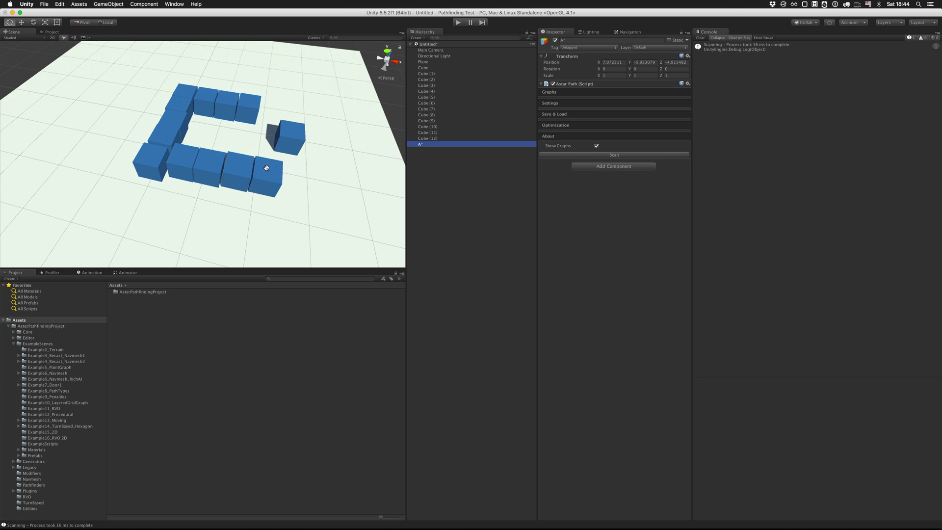
pyautogui.moveTo(546, 202)
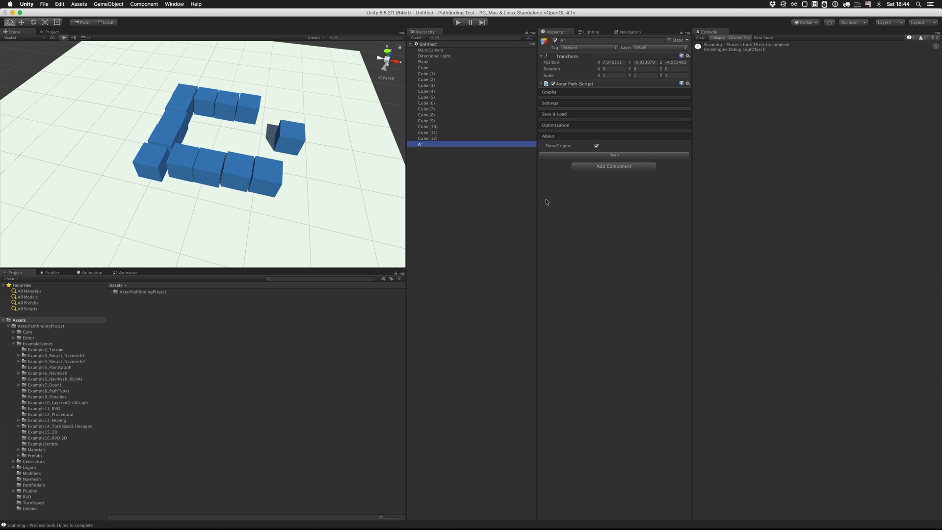
pyautogui.moveTo(495, 175)
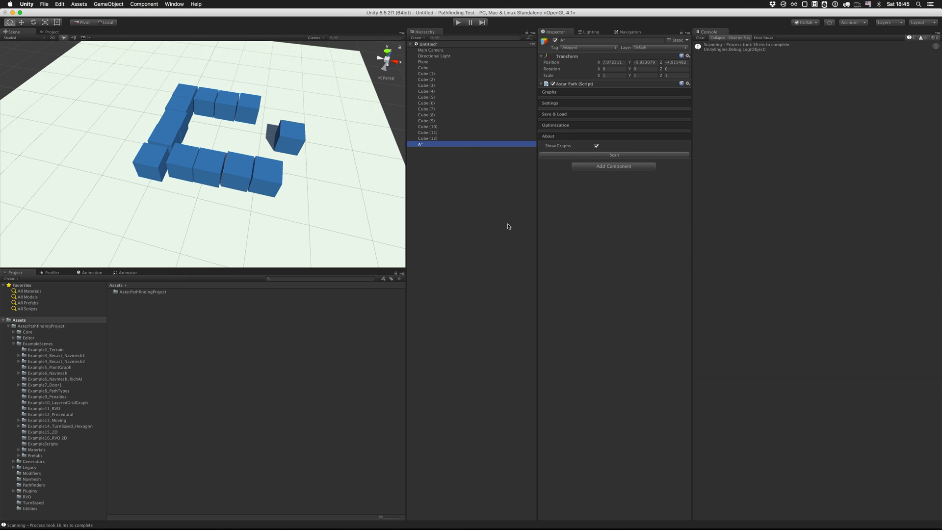
pyautogui.moveTo(430, 185)
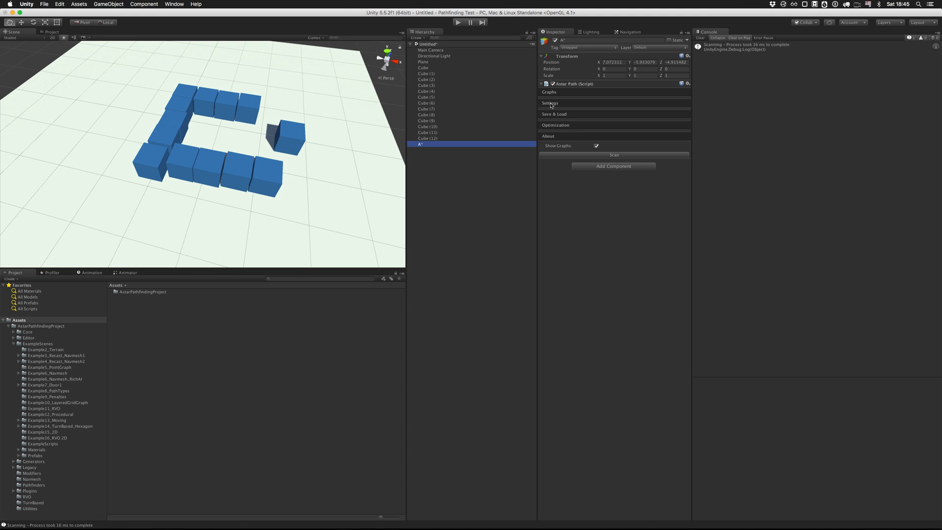
pyautogui.click(549, 93)
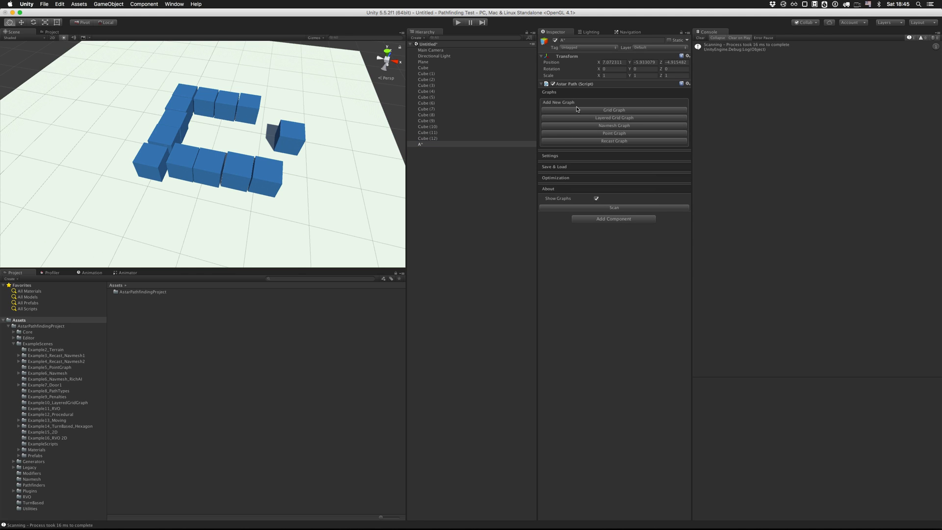
pyautogui.moveTo(624, 108)
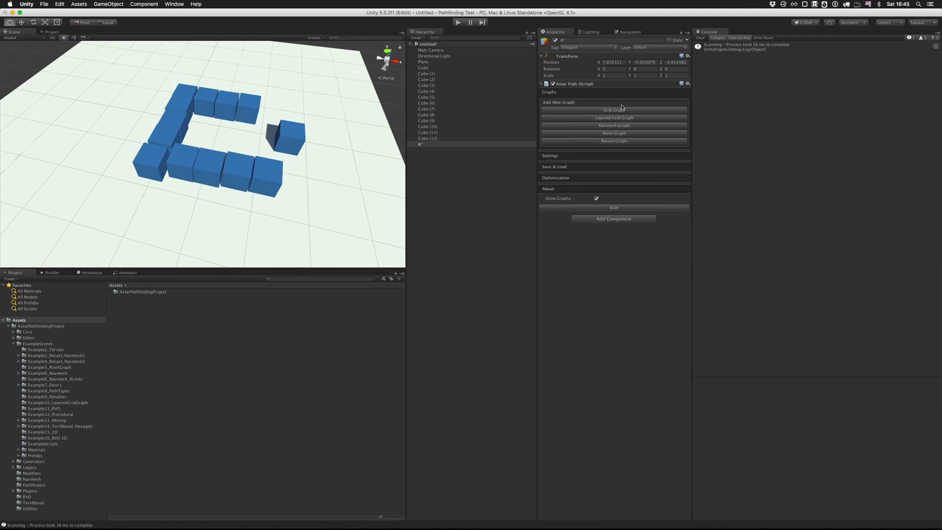
pyautogui.moveTo(645, 135)
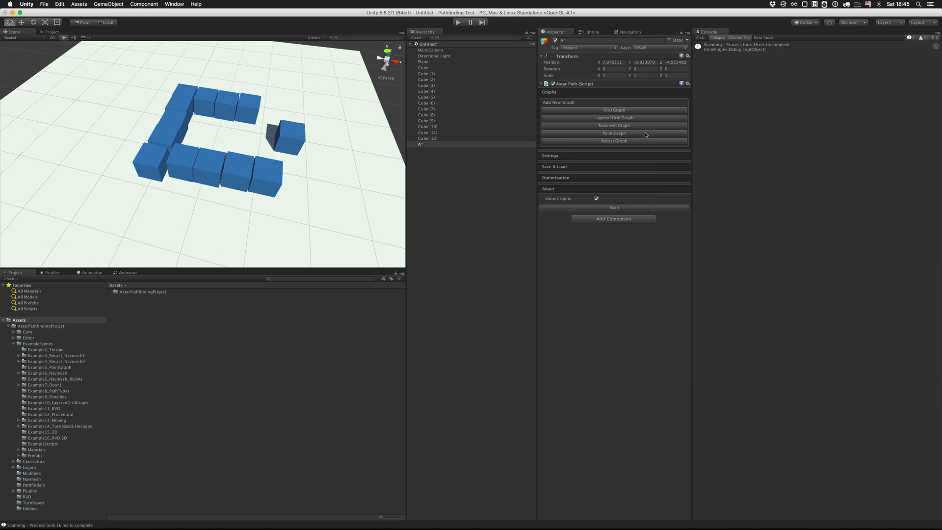
pyautogui.moveTo(629, 113)
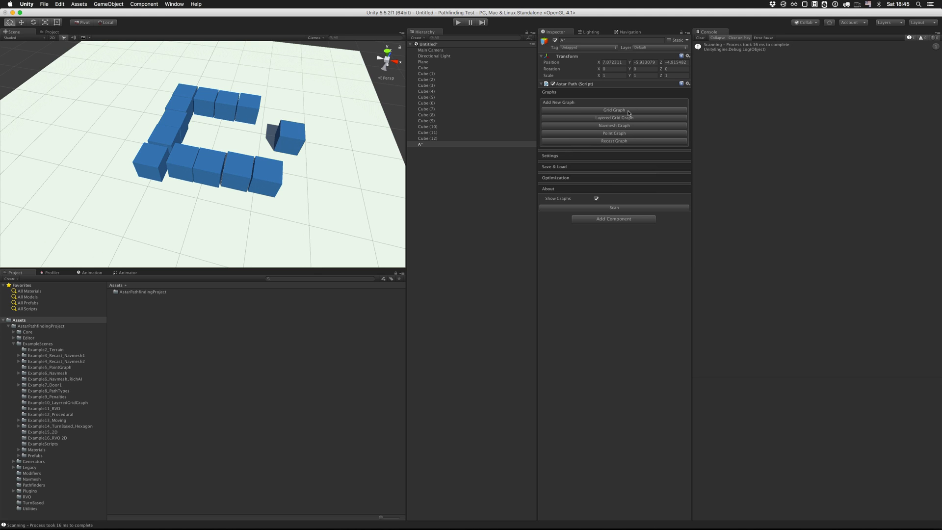
pyautogui.moveTo(581, 107)
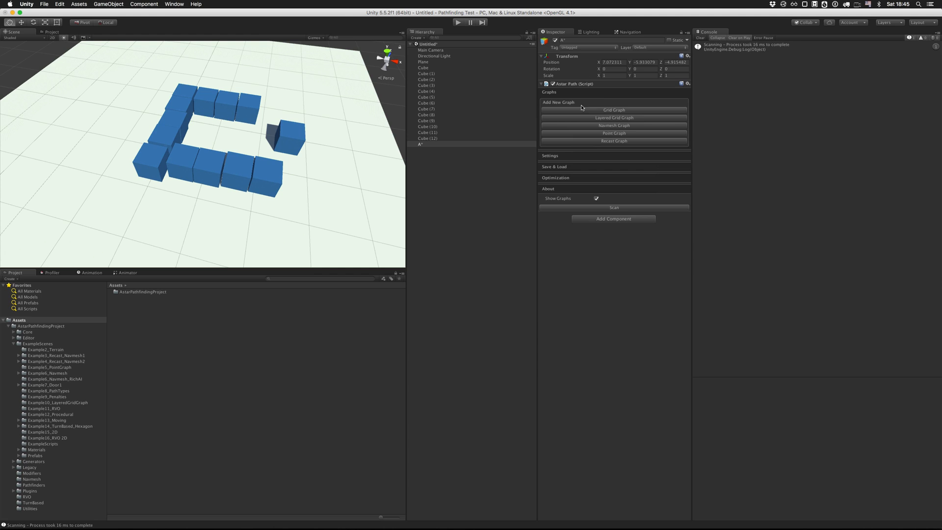
pyautogui.moveTo(169, 354)
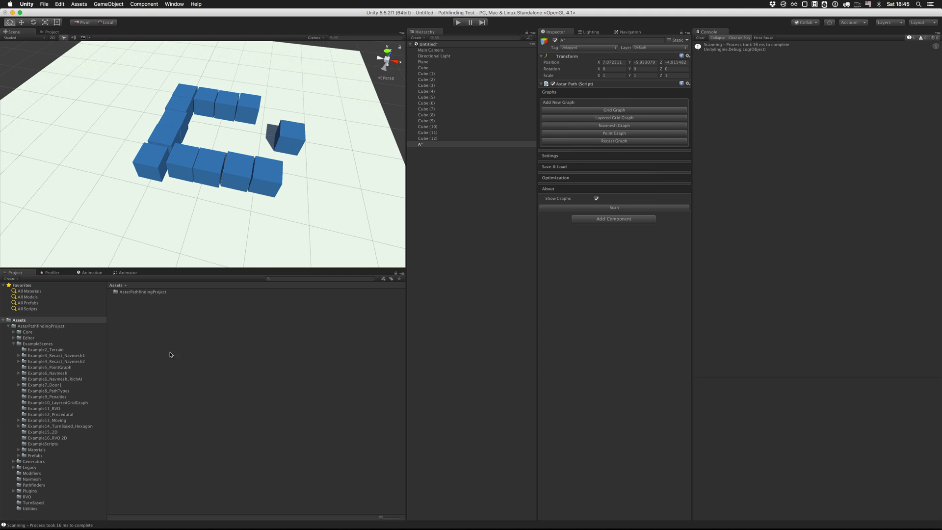
pyautogui.moveTo(333, 353)
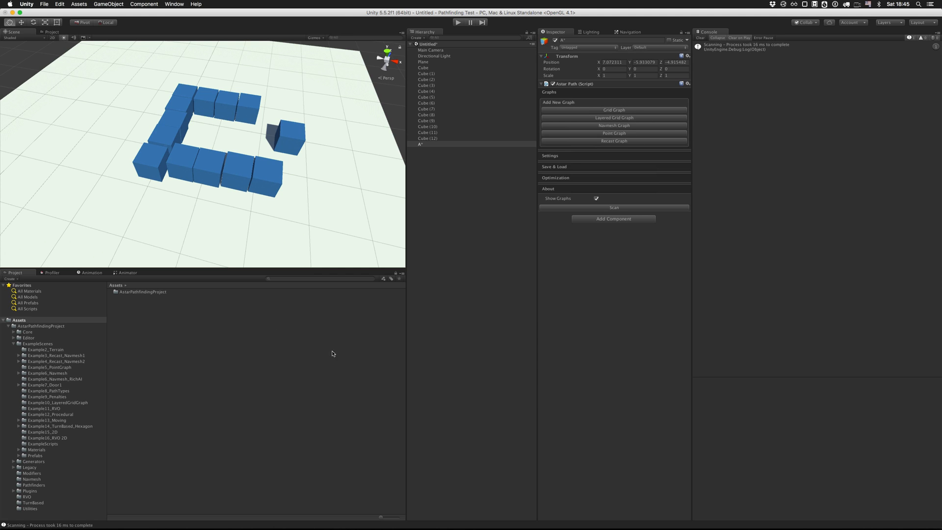
# - Add a Grid Graph and check its coverage by toggling the Scene view between wireframe and shaded
pyautogui.click(614, 109)
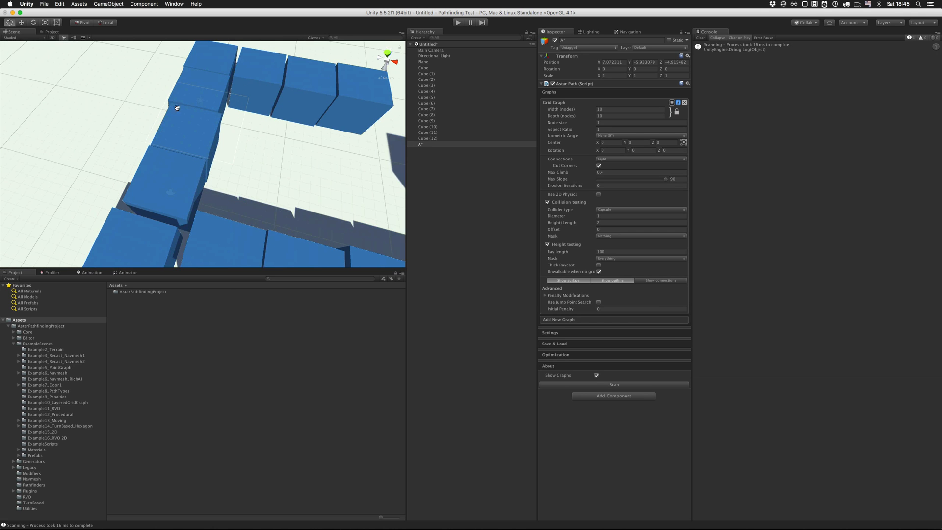
pyautogui.click(15, 38)
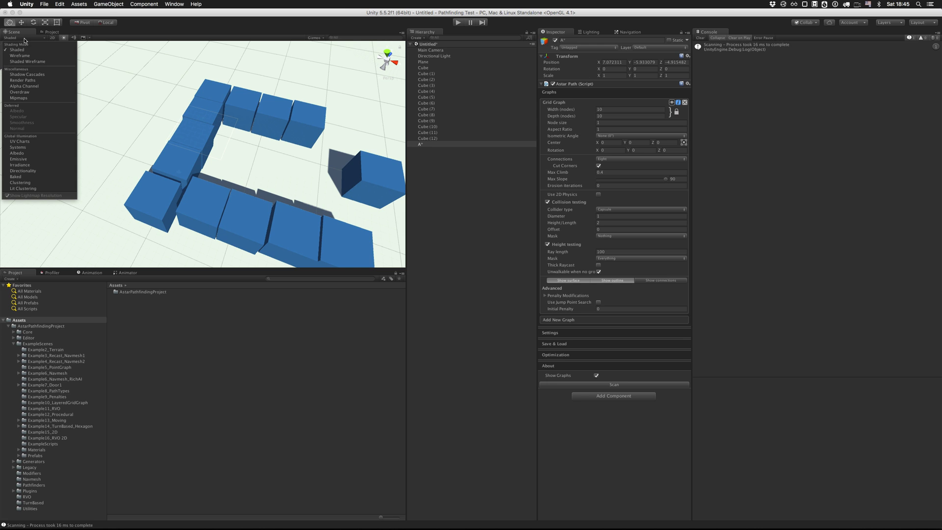
pyautogui.click(19, 55)
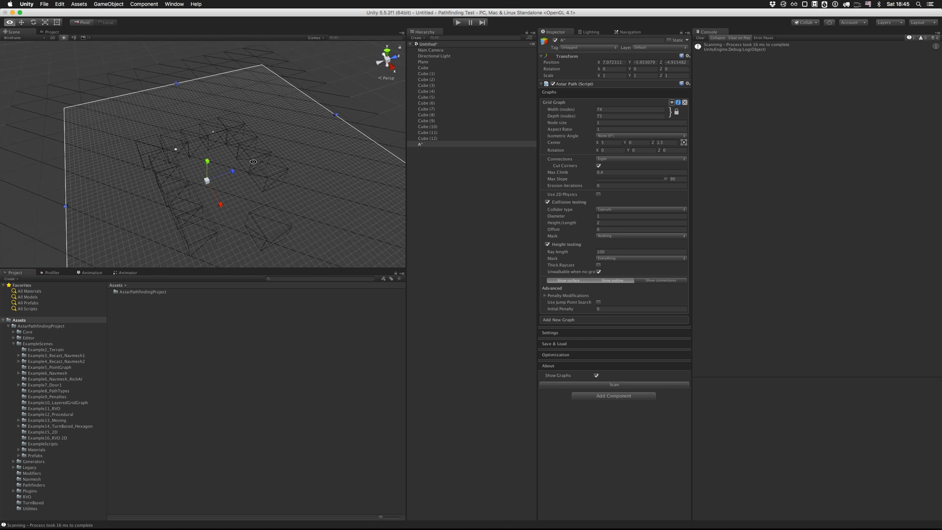
pyautogui.click(15, 37)
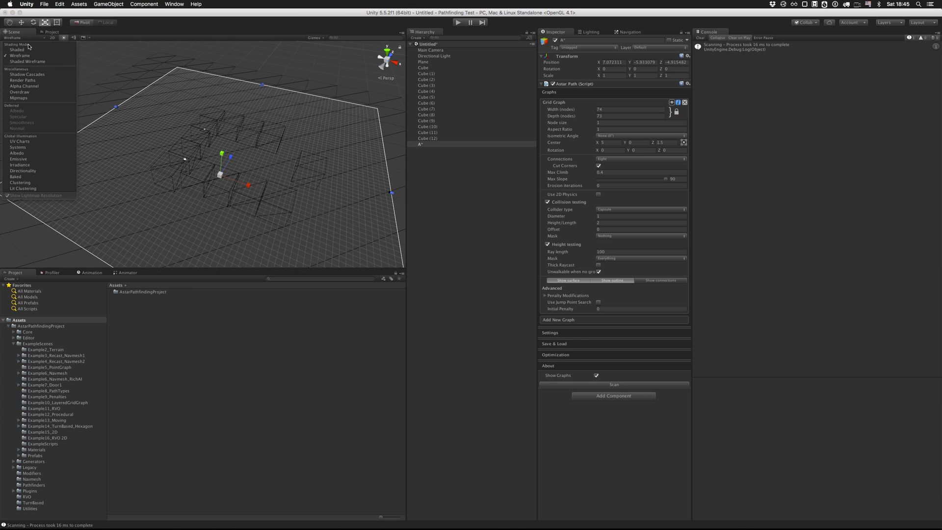
pyautogui.click(17, 49)
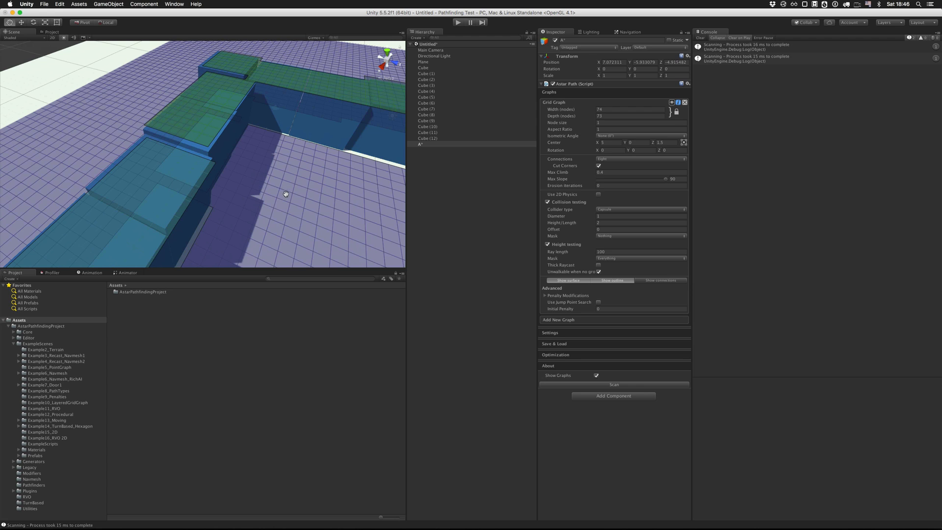
pyautogui.moveTo(211, 98)
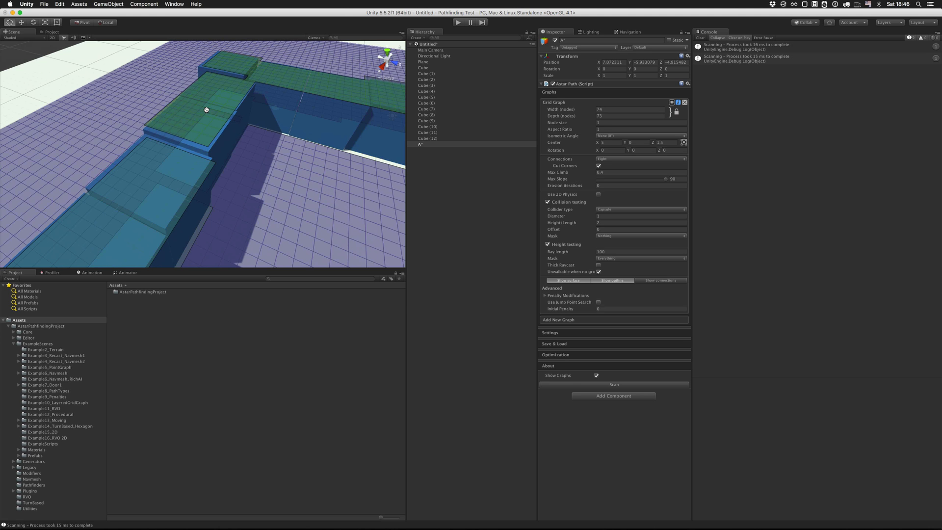
pyautogui.moveTo(196, 108)
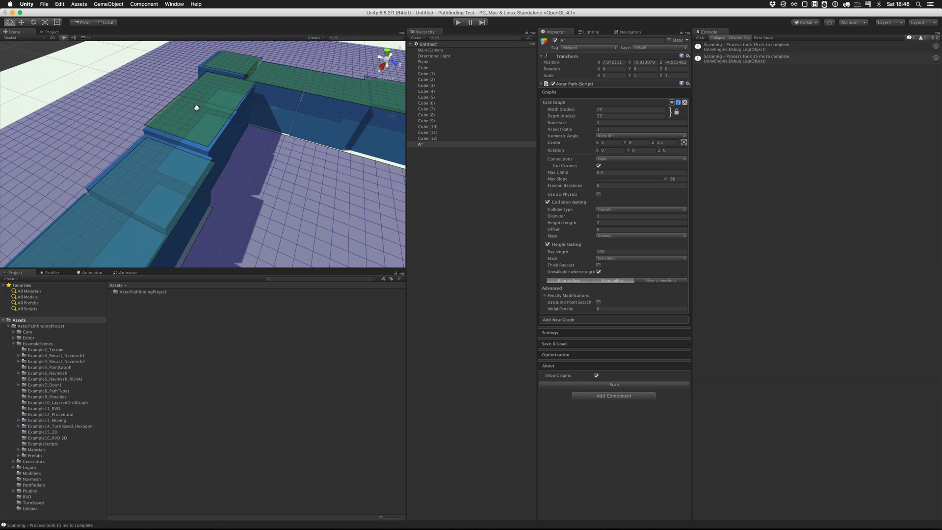
# - Orbit to view the obstacles and edit the layer list to add a user layer named Obstacles
pyautogui.moveTo(195, 108); pyautogui.dragTo(172, 198)
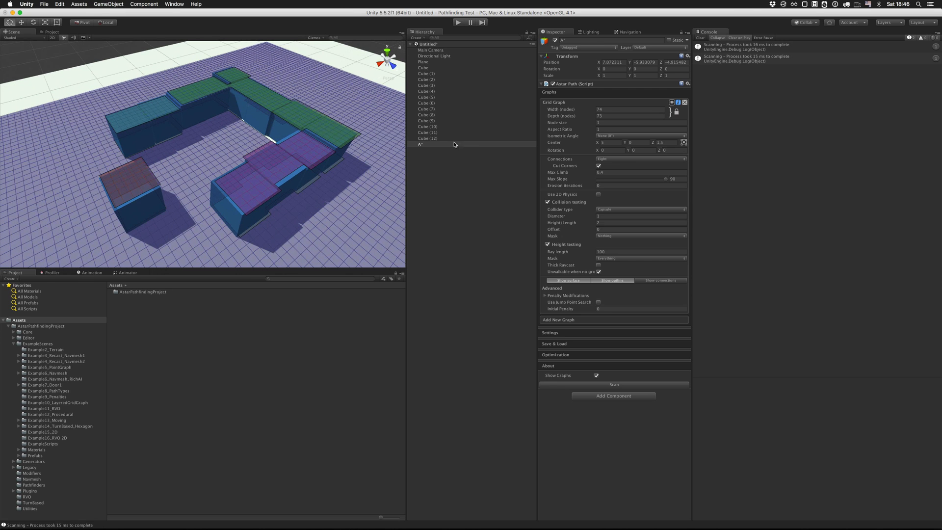
pyautogui.click(424, 68)
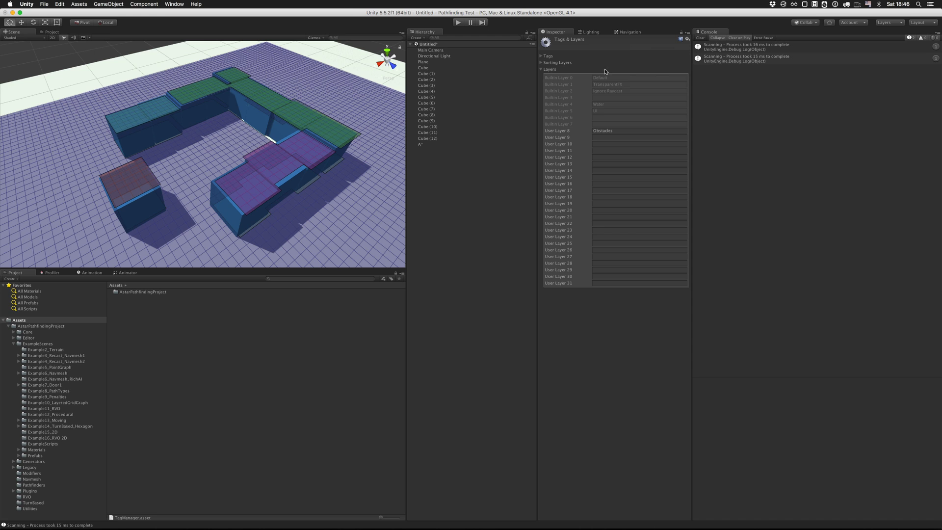
# - Assign all the cube walls to the Obstacles layer and reselect the A* object
pyautogui.click(613, 131)
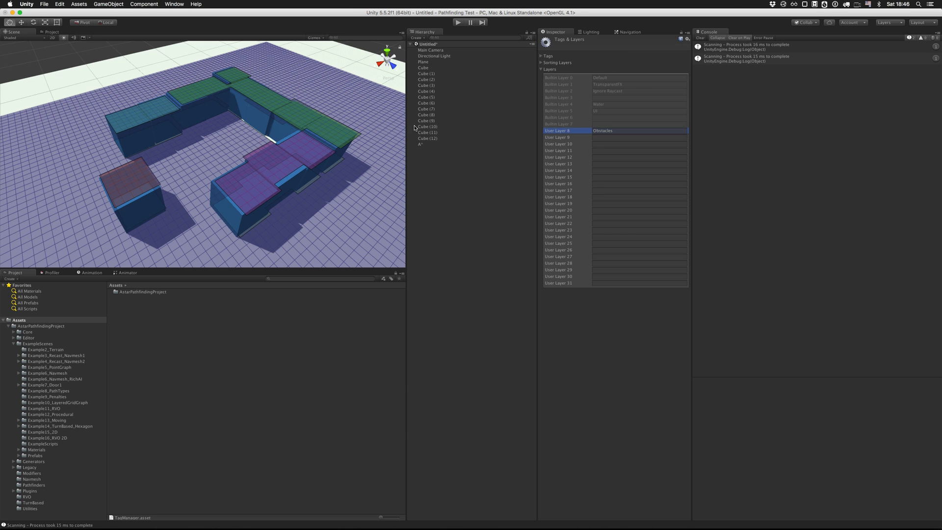
pyautogui.click(427, 73)
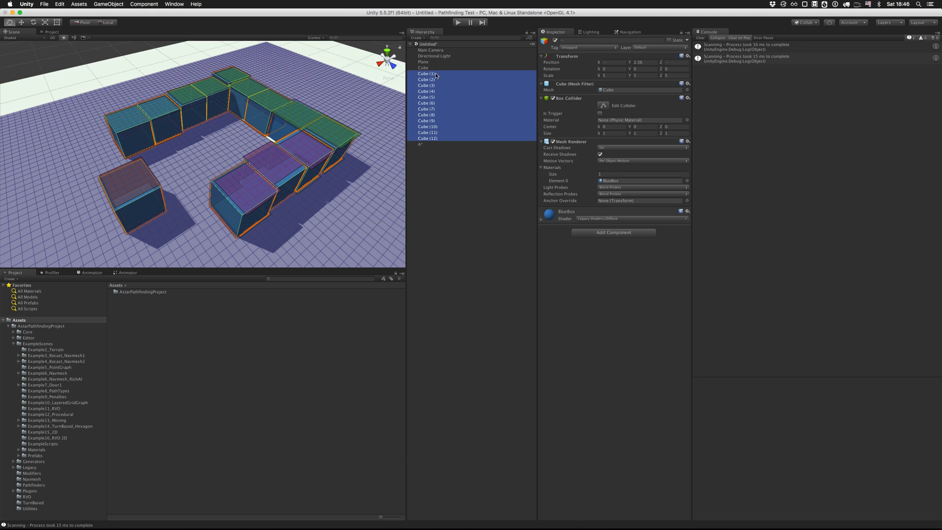
pyautogui.click(674, 47)
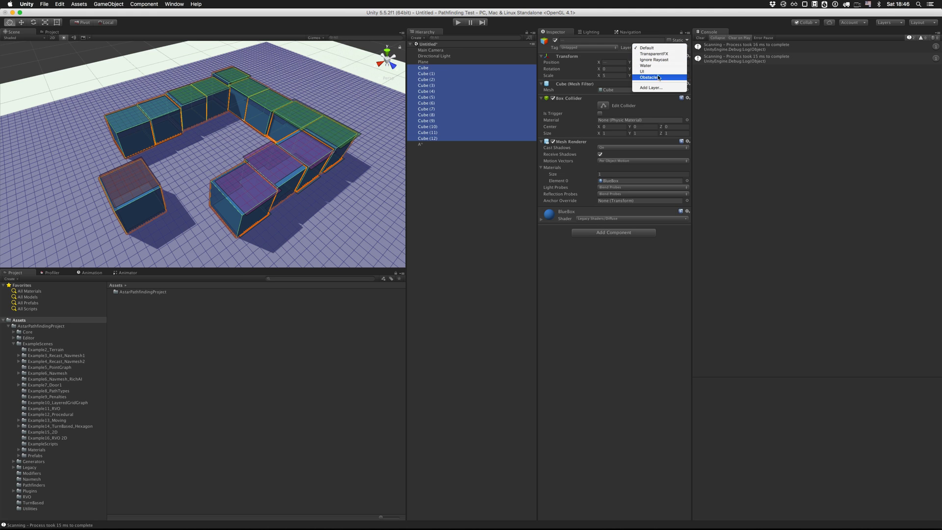
pyautogui.click(650, 76)
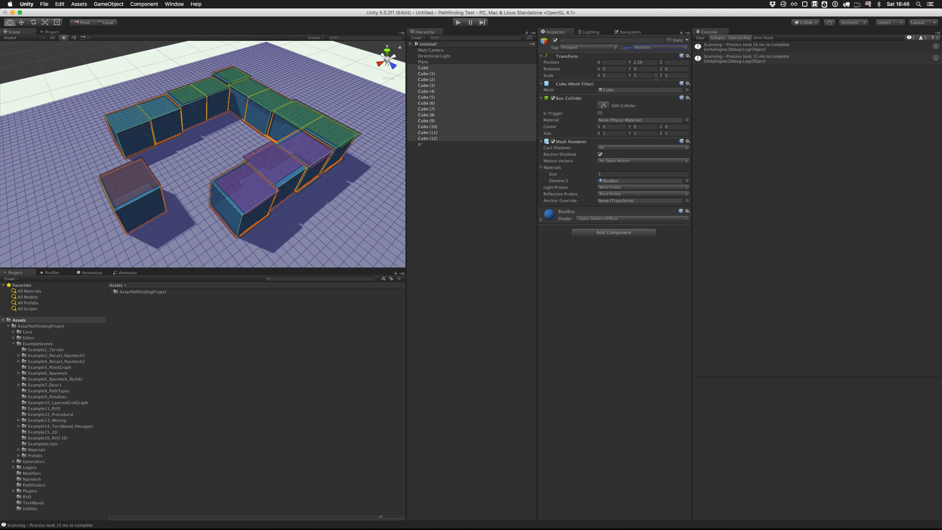
pyautogui.click(420, 145)
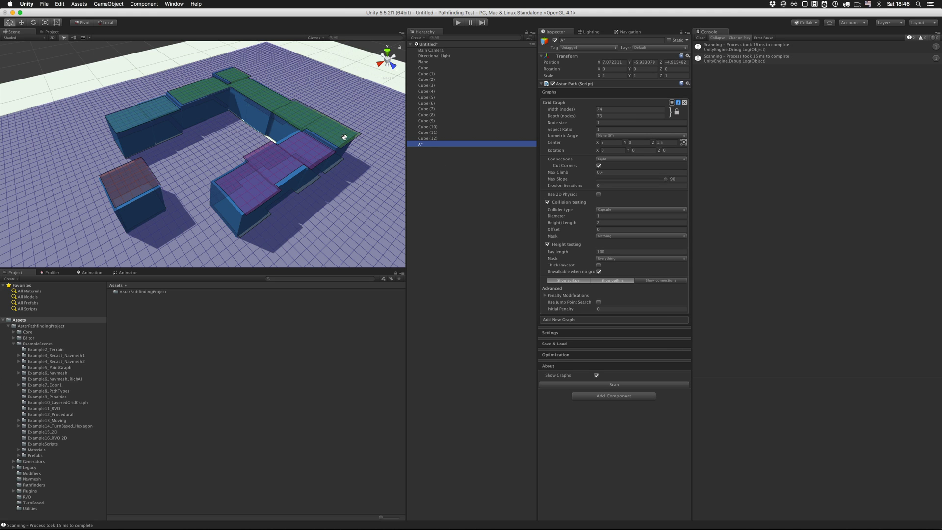
pyautogui.moveTo(692, 275)
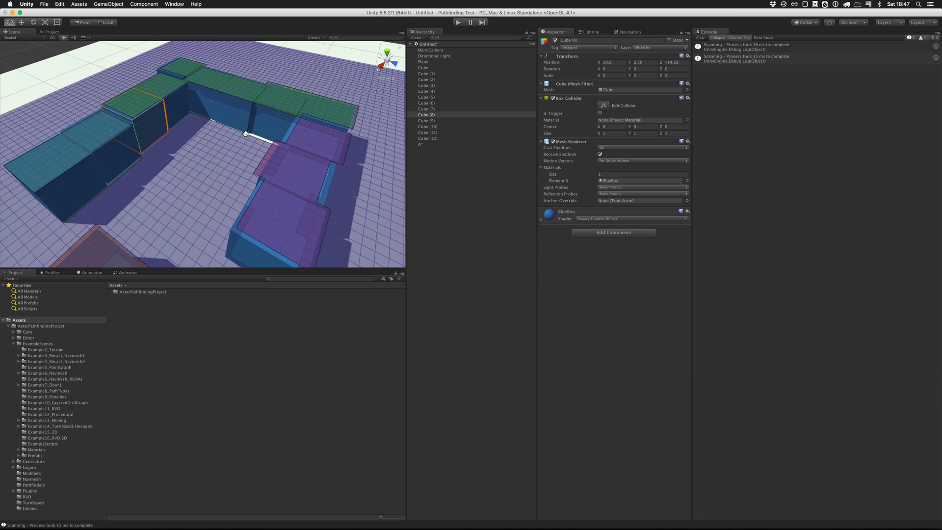
# - Untick the Obstacles layer in the grid graph's Height testing mask
pyautogui.click(421, 145)
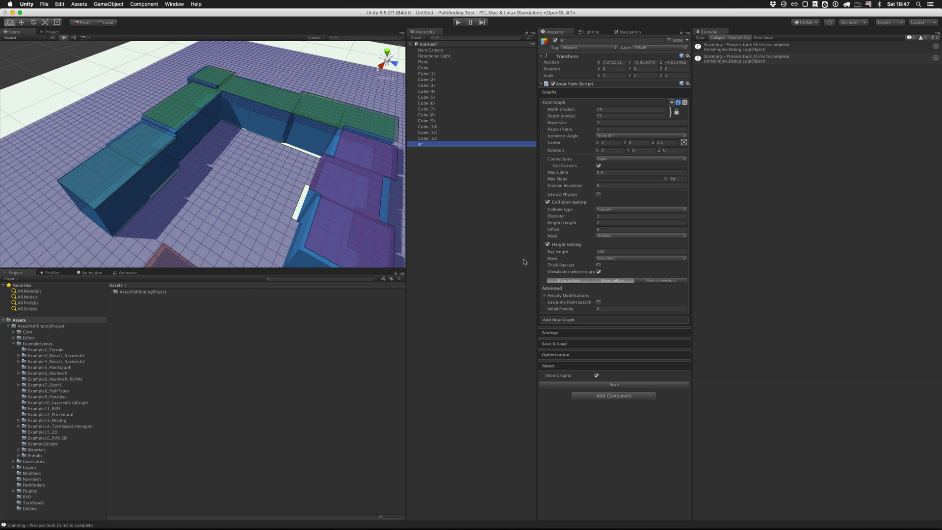
pyautogui.click(641, 259)
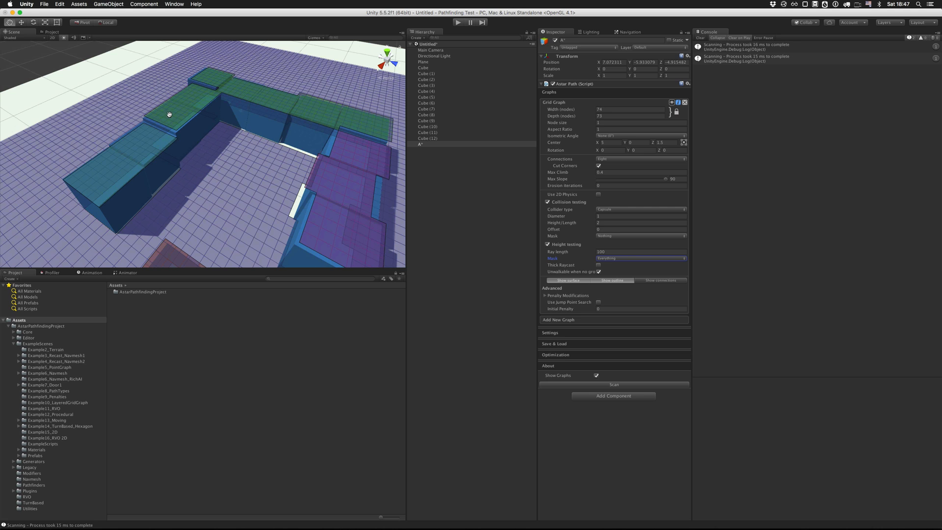
pyautogui.click(640, 258)
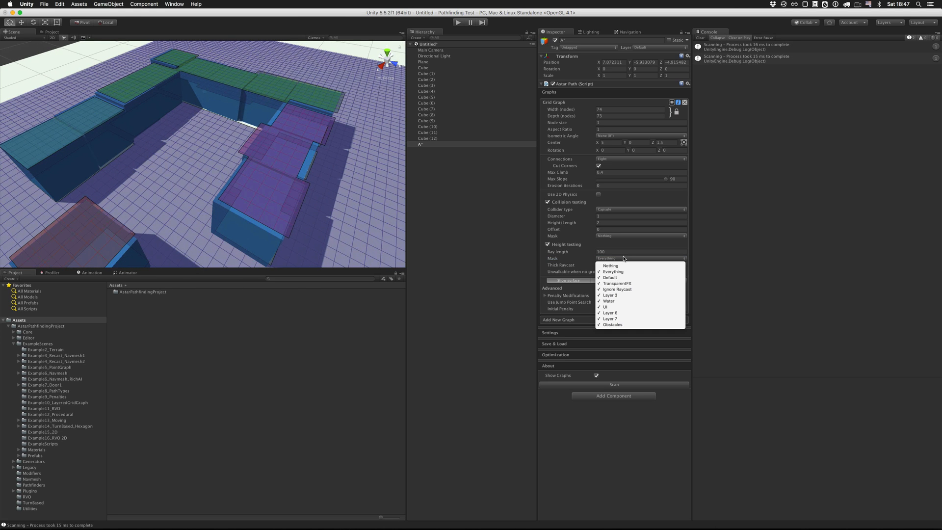
pyautogui.click(612, 277)
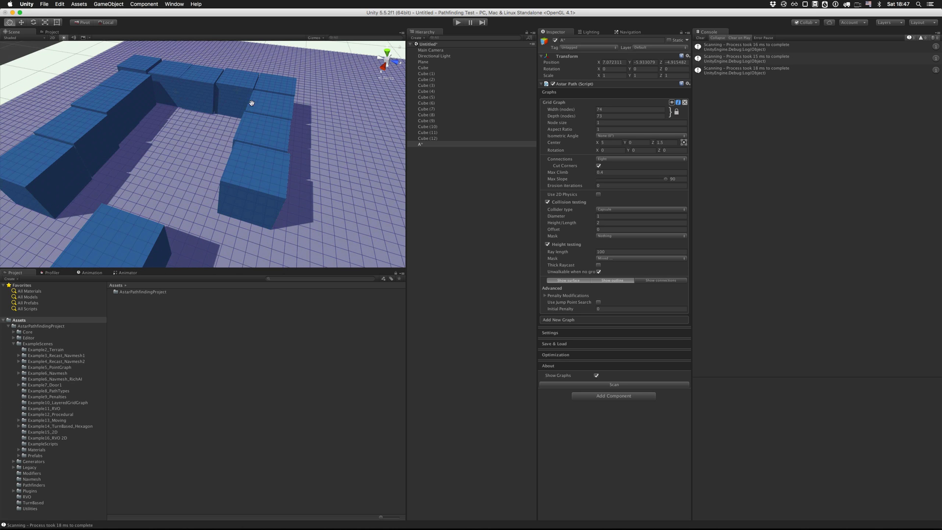
pyautogui.moveTo(255, 145)
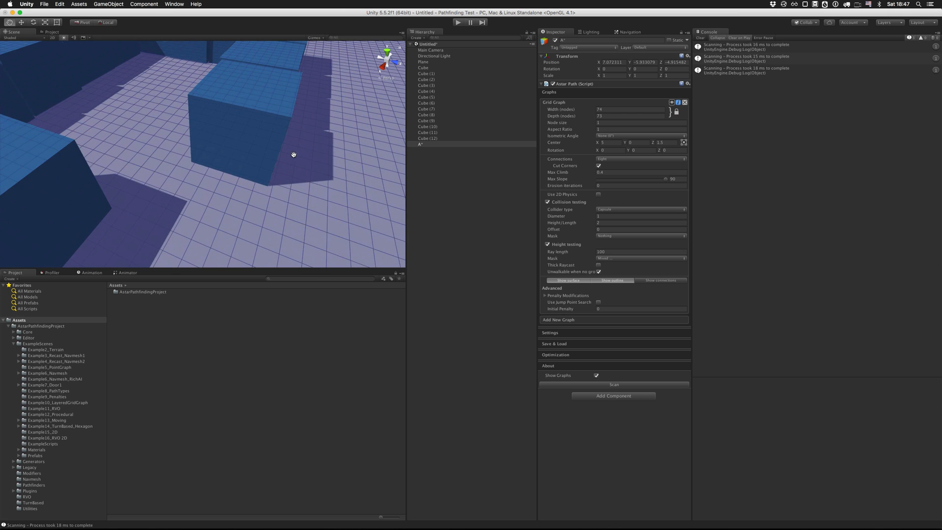
pyautogui.moveTo(229, 167)
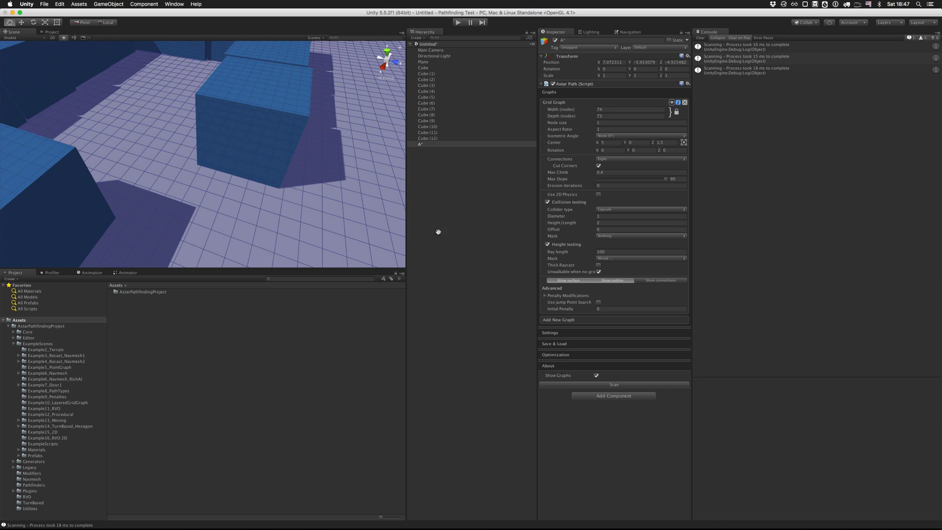
# - Set the grid graph's Collision testing mask to the Obstacles layer
pyautogui.click(640, 235)
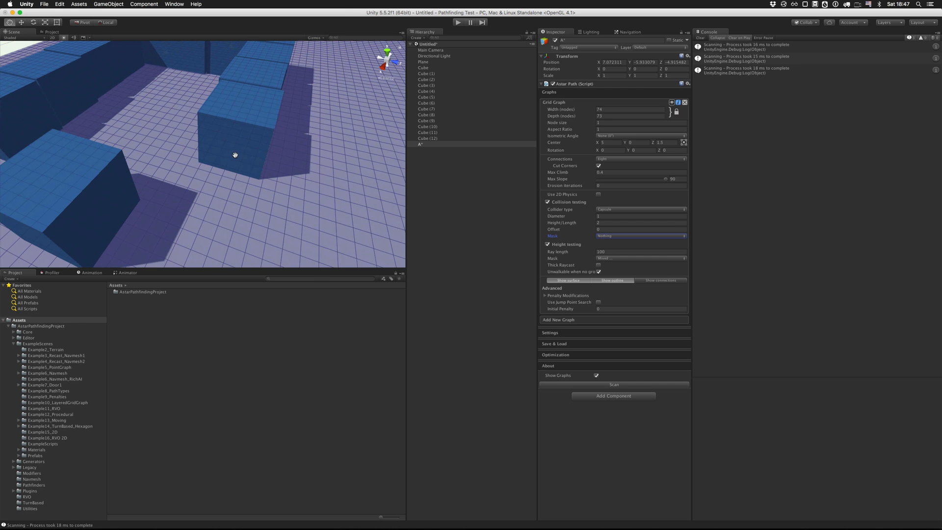
pyautogui.click(640, 235)
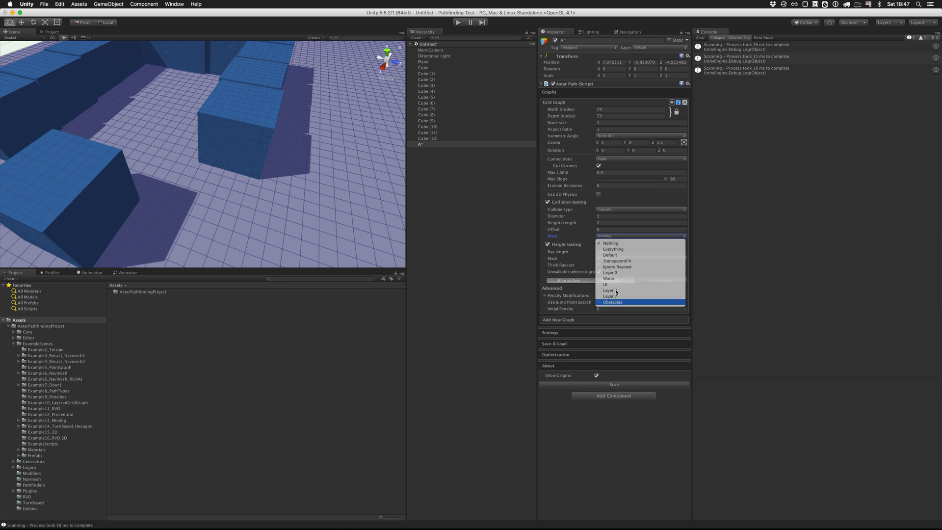
pyautogui.click(613, 302)
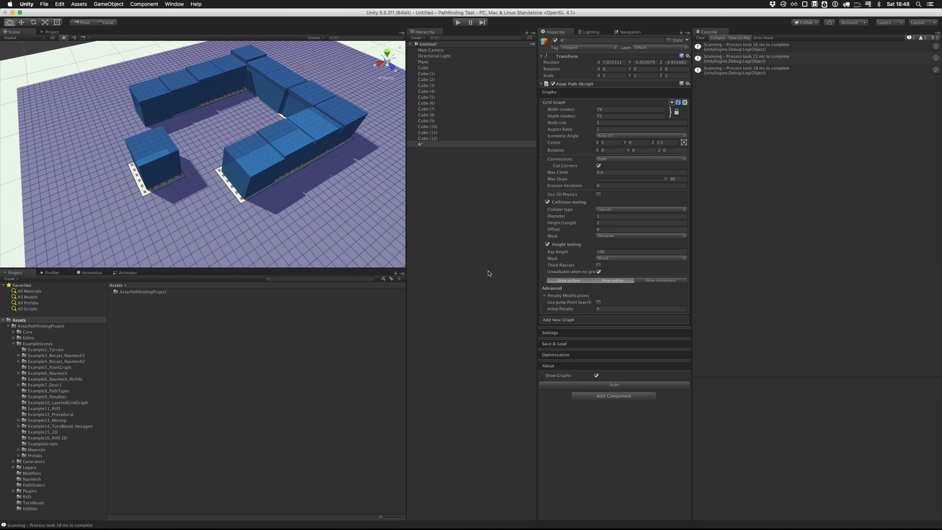
# - Set the collision testing diameter to 2, orbiting to inspect the unwalkable nodes around the walls
pyautogui.click(640, 216)
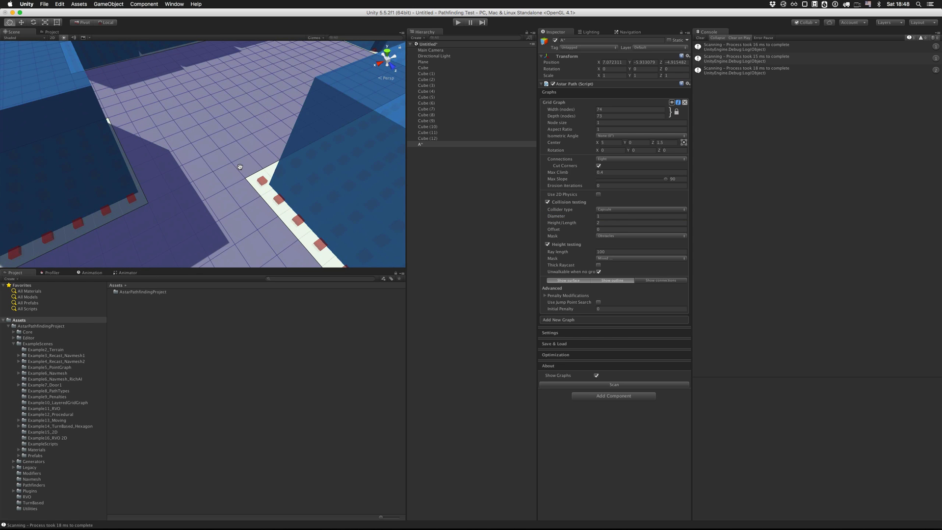
pyautogui.moveTo(240, 167); pyautogui.dragTo(264, 159)
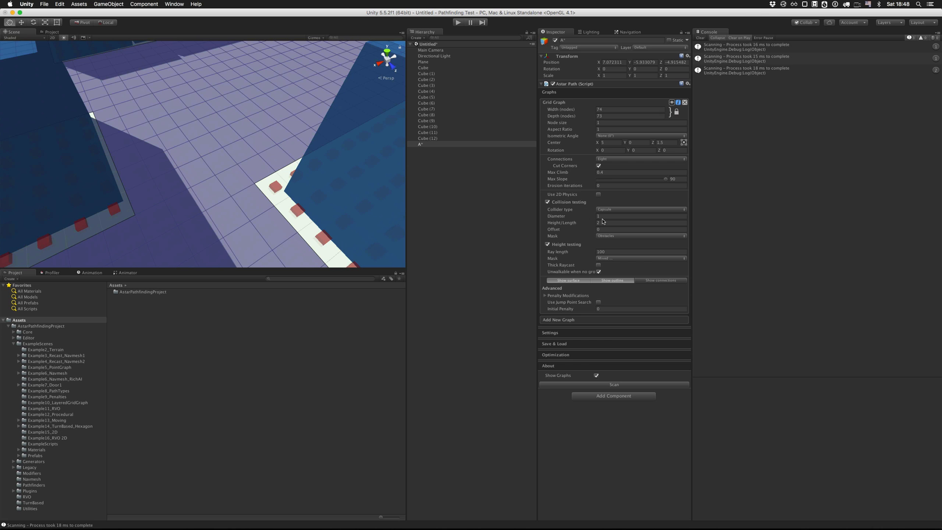
pyautogui.click(640, 222)
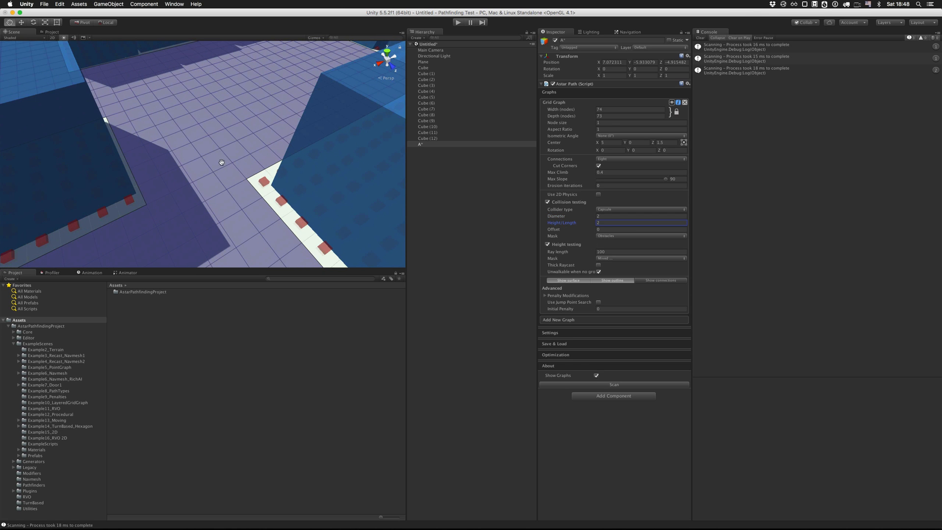
pyautogui.click(641, 122)
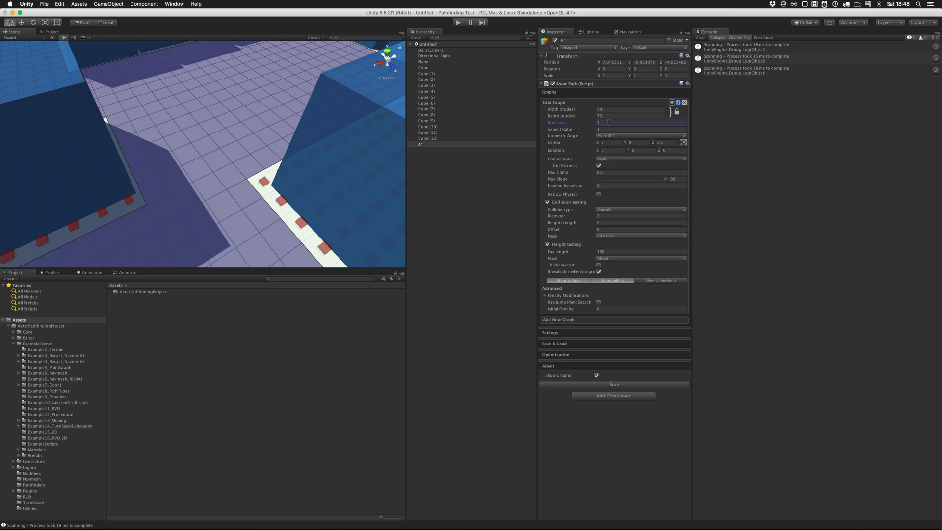
pyautogui.click(641, 216)
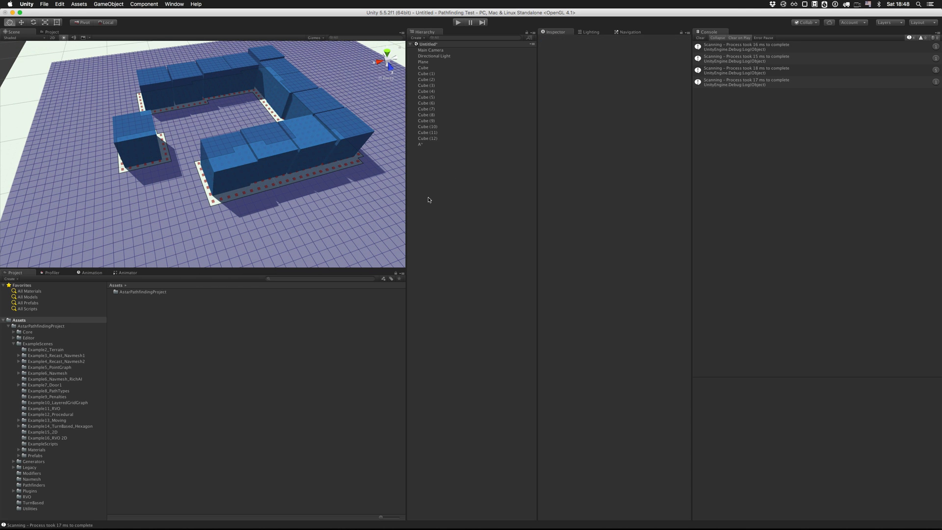
# - Add an empty GameObject named AI and a new Cylinder object to the scene
pyautogui.click(108, 4)
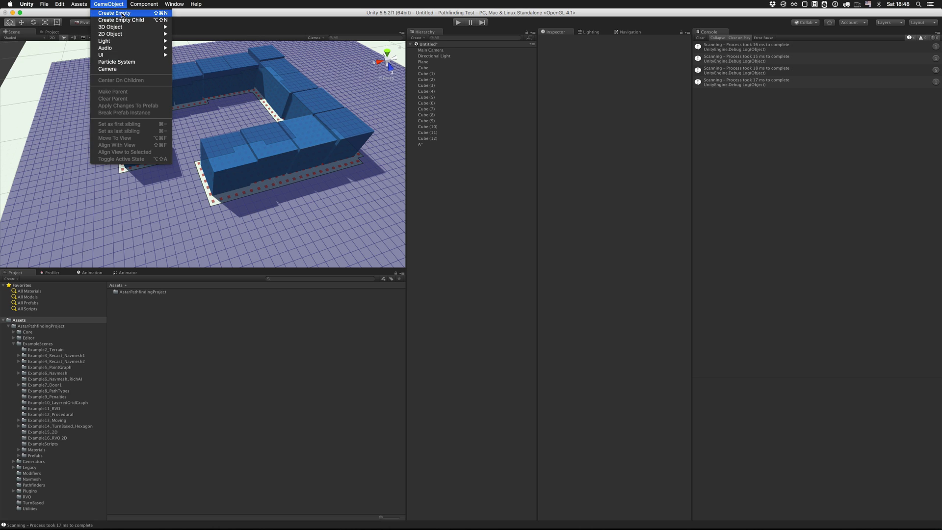
pyautogui.click(114, 13)
pyautogui.write('AI')
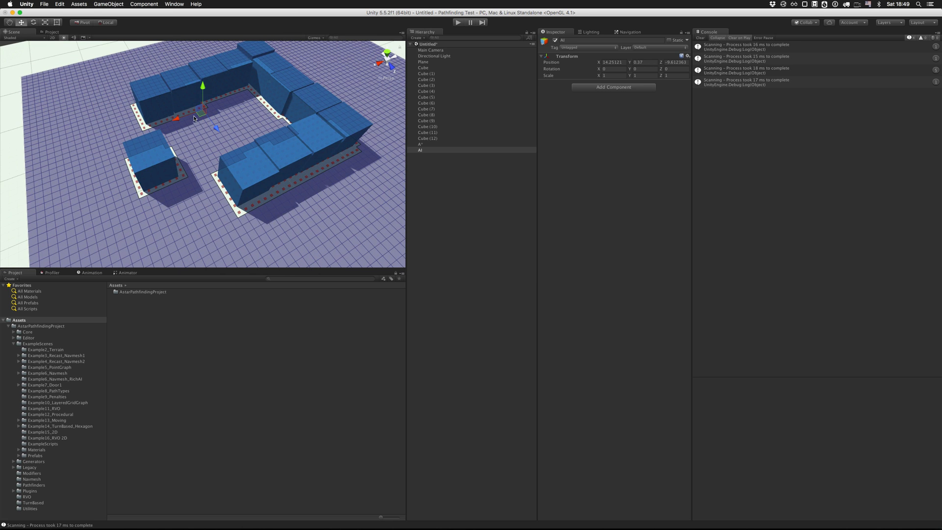
pyautogui.click(108, 4)
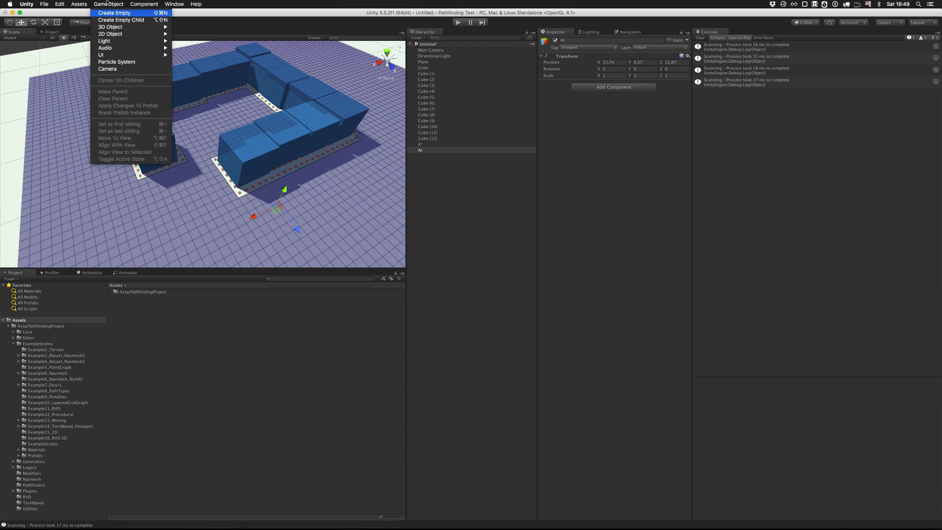
pyautogui.moveTo(110, 27)
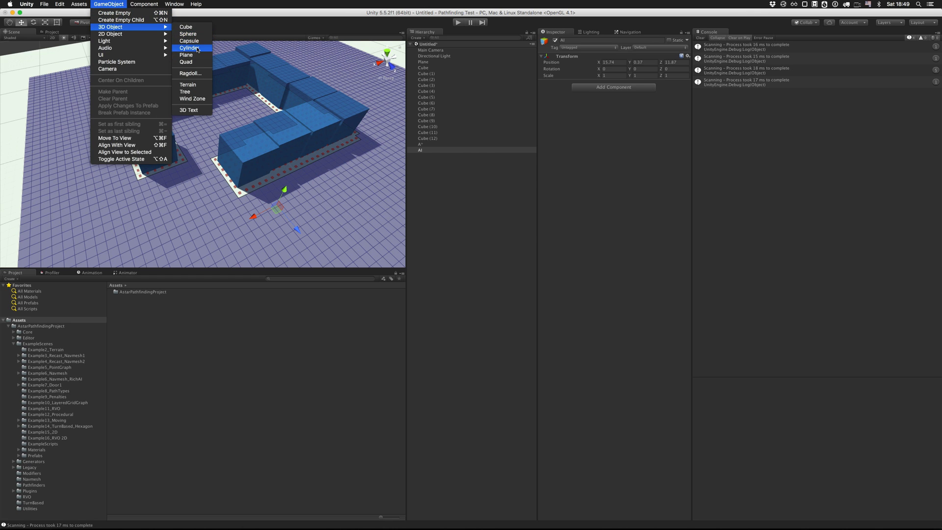
pyautogui.click(189, 48)
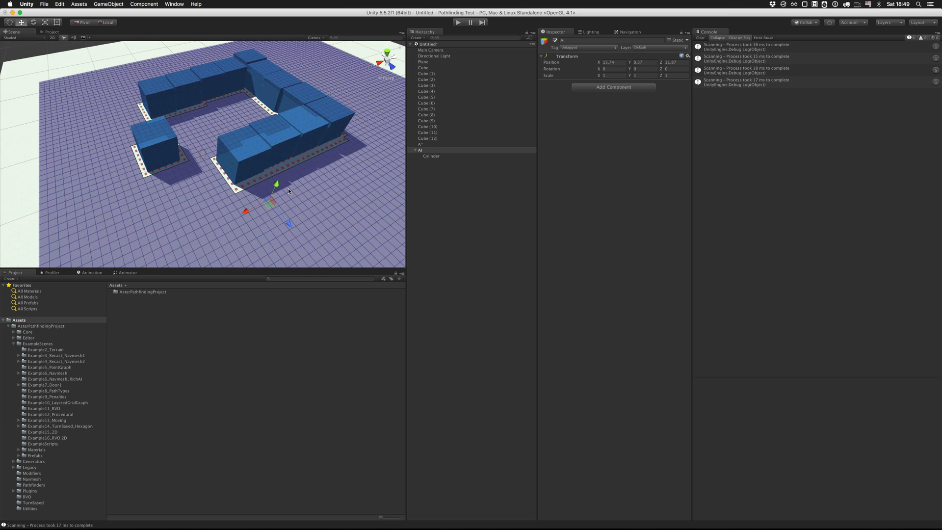
# - Parent the cylinder under AI and raise it so it stands on the ground
pyautogui.click(432, 156)
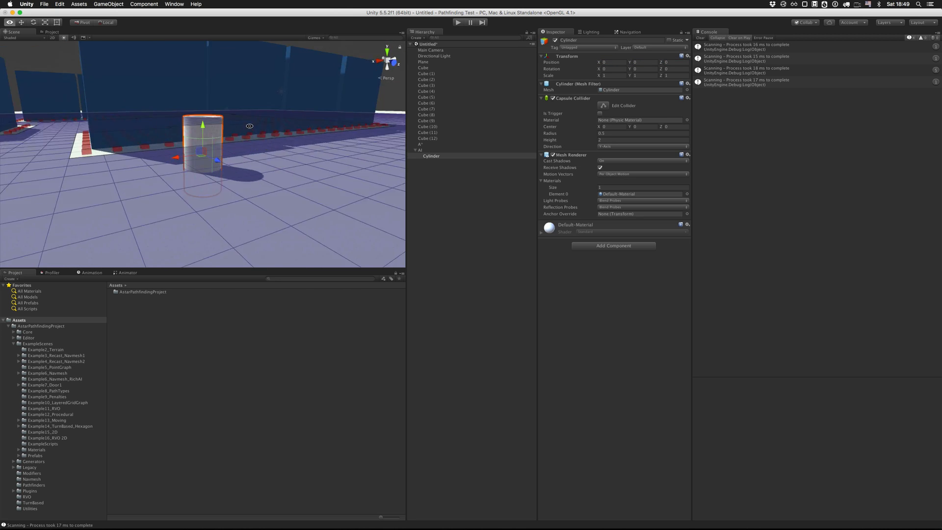
pyautogui.click(421, 144)
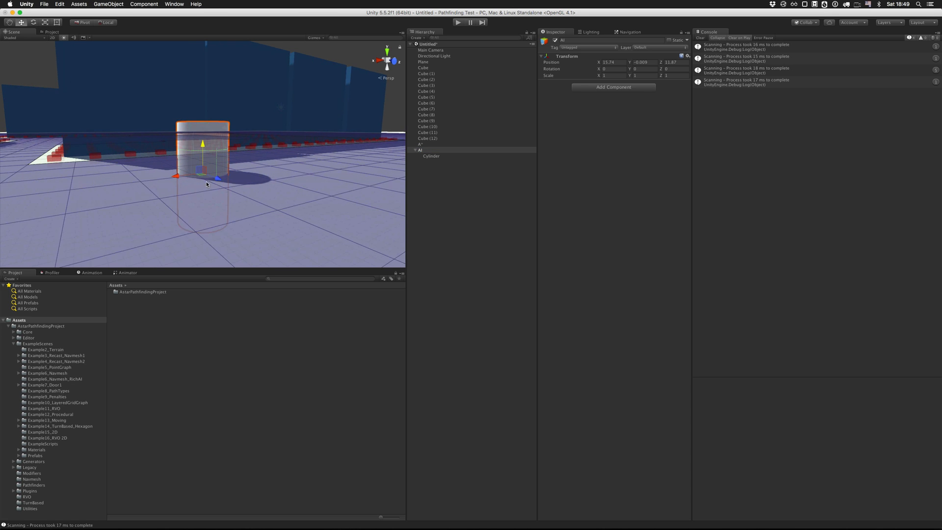
pyautogui.click(431, 156)
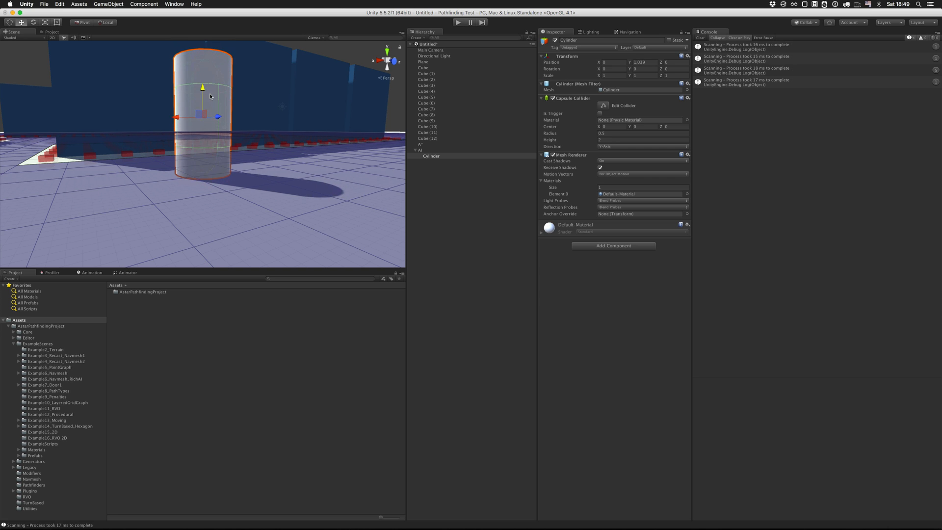
pyautogui.click(421, 150)
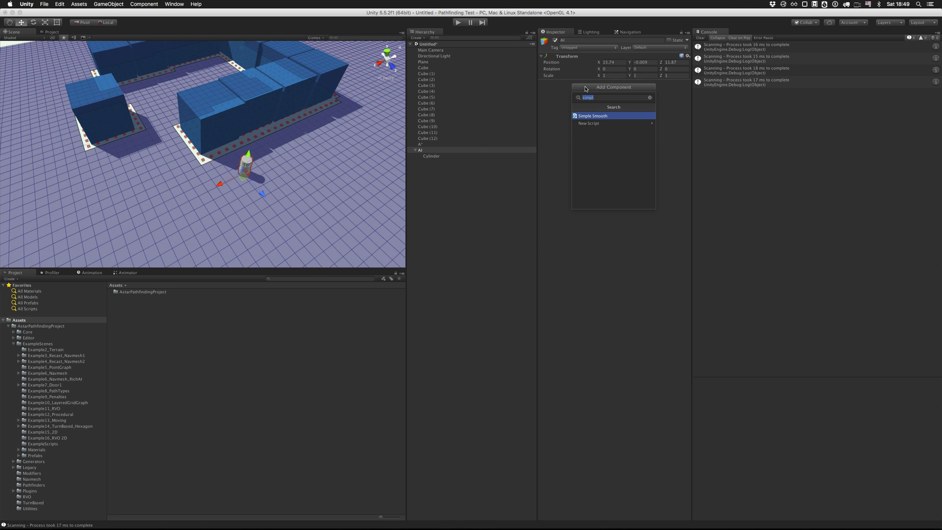
# - Give AI the AIPath component (with Seeker) and start a new empty Target object
pyautogui.write('aipath')
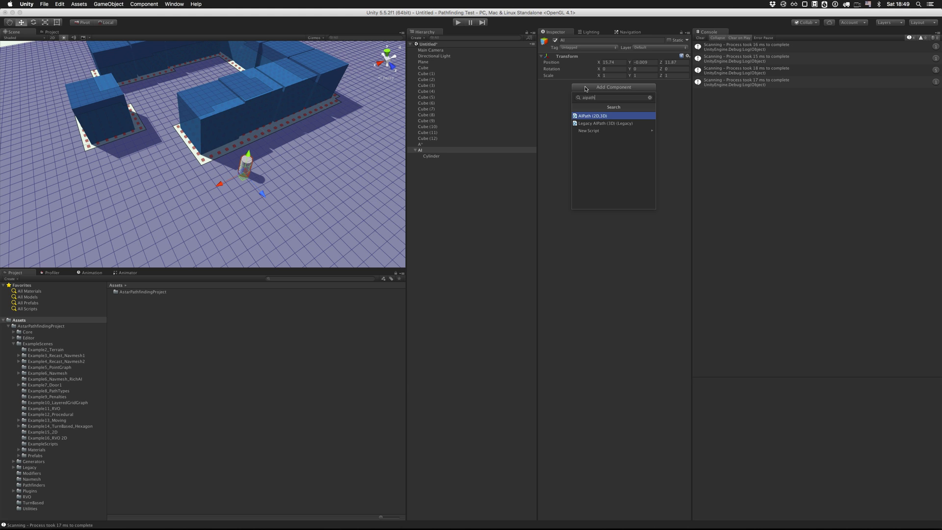
pyautogui.moveTo(592, 123)
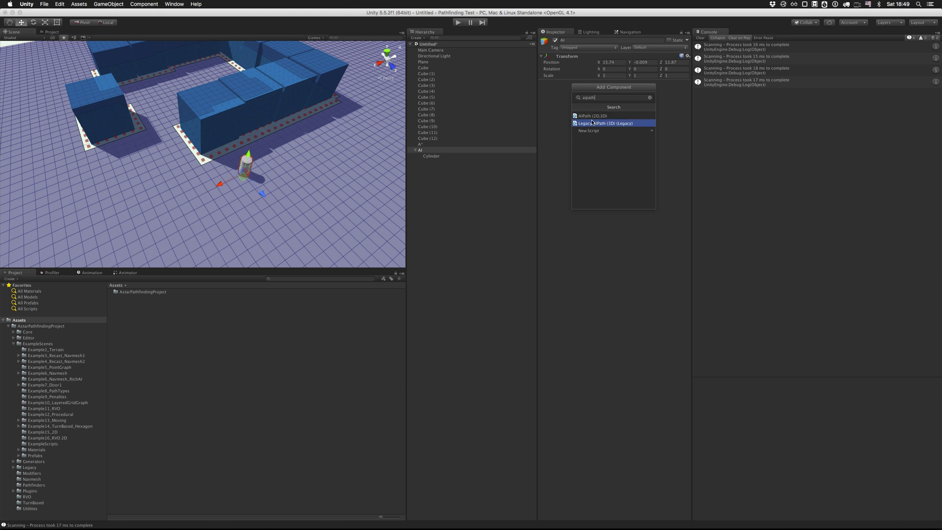
pyautogui.moveTo(592, 115)
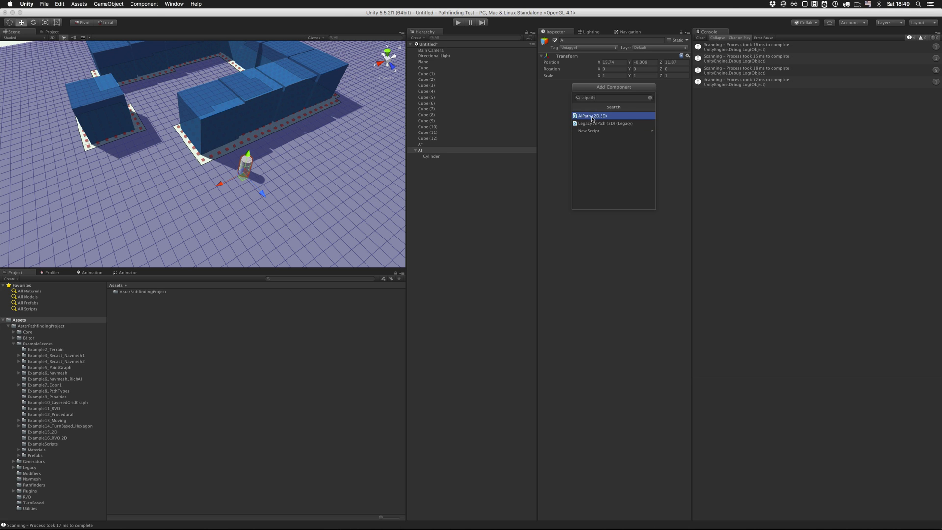
pyautogui.click(592, 116)
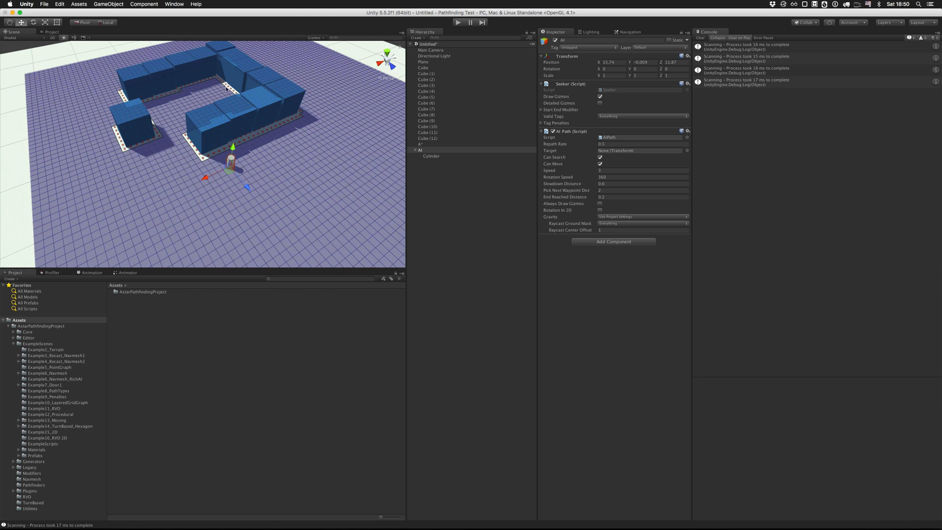
pyautogui.click(421, 144)
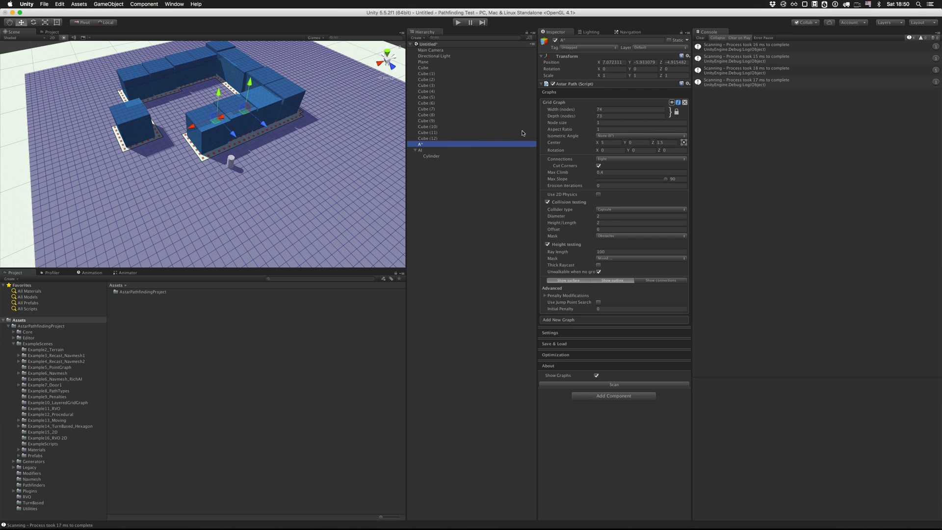
pyautogui.click(421, 150)
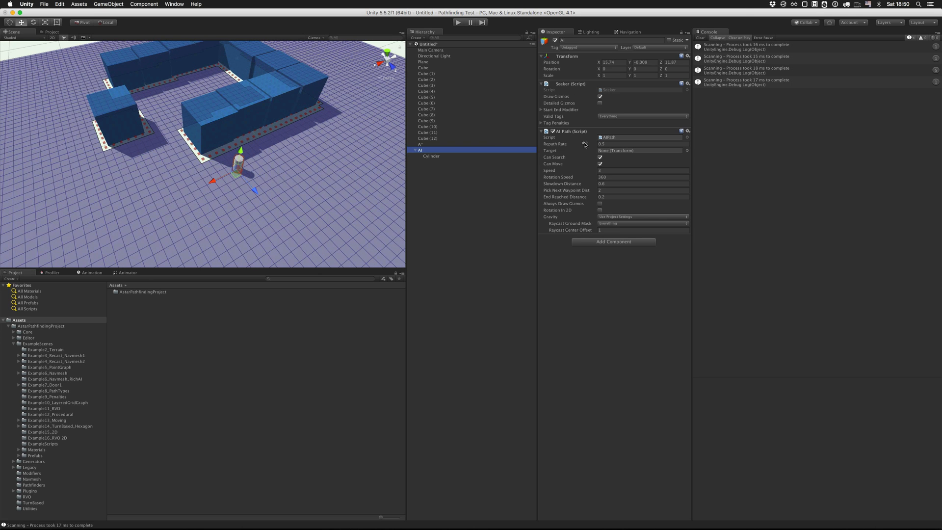
pyautogui.moveTo(579, 159)
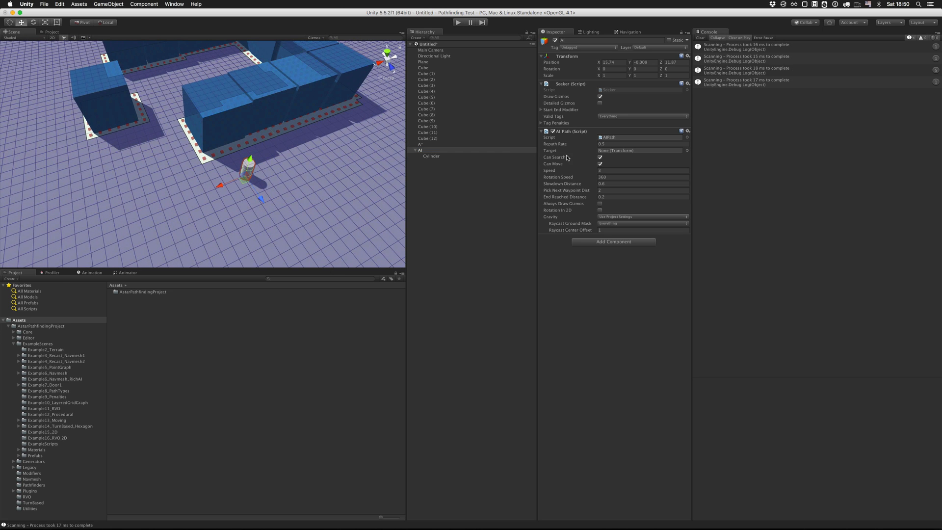
pyautogui.click(640, 150)
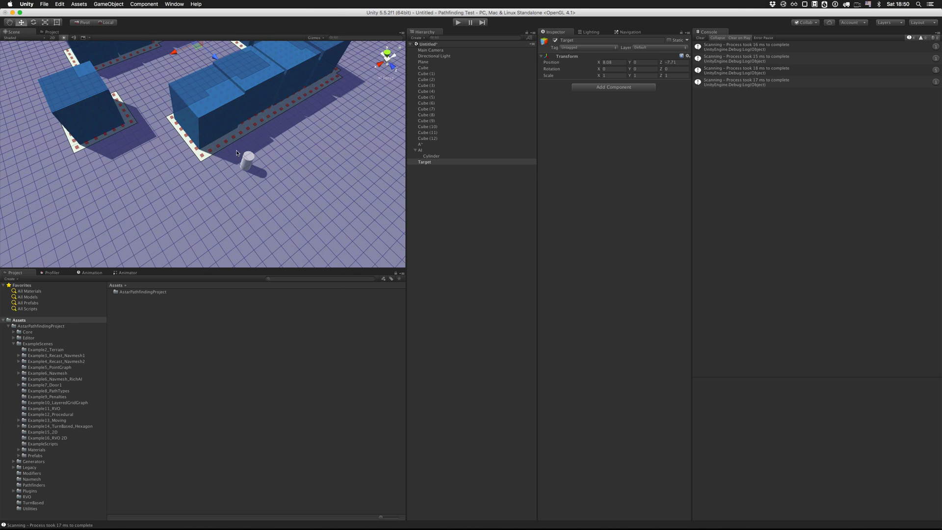
# - Assign the Target object to the AI Path Target field on AI
pyautogui.click(421, 149)
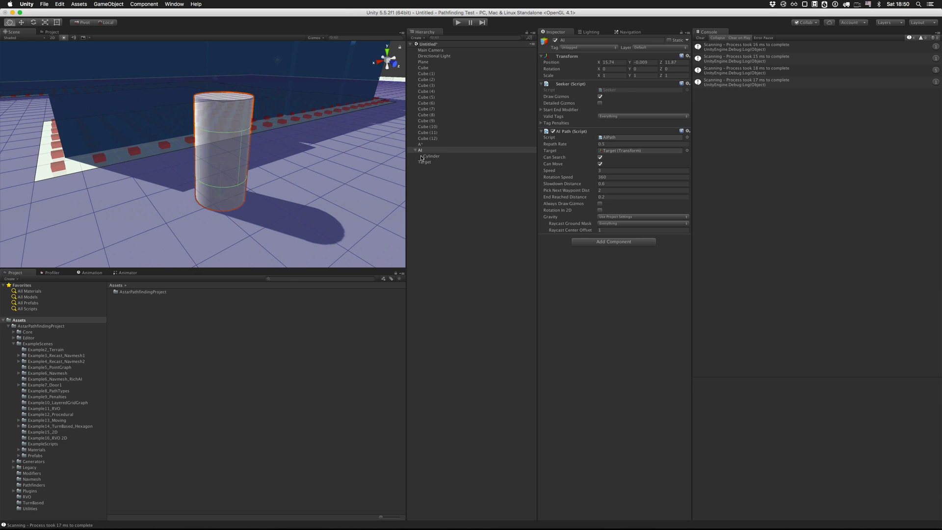
# - Show the scene in wireframe and select the cylinder mesh inside AI
pyautogui.click(431, 156)
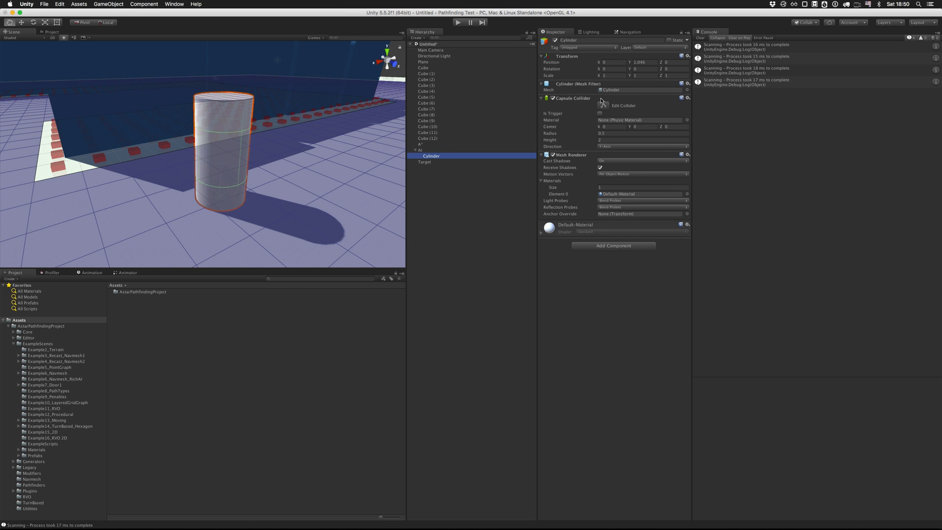
pyautogui.click(421, 151)
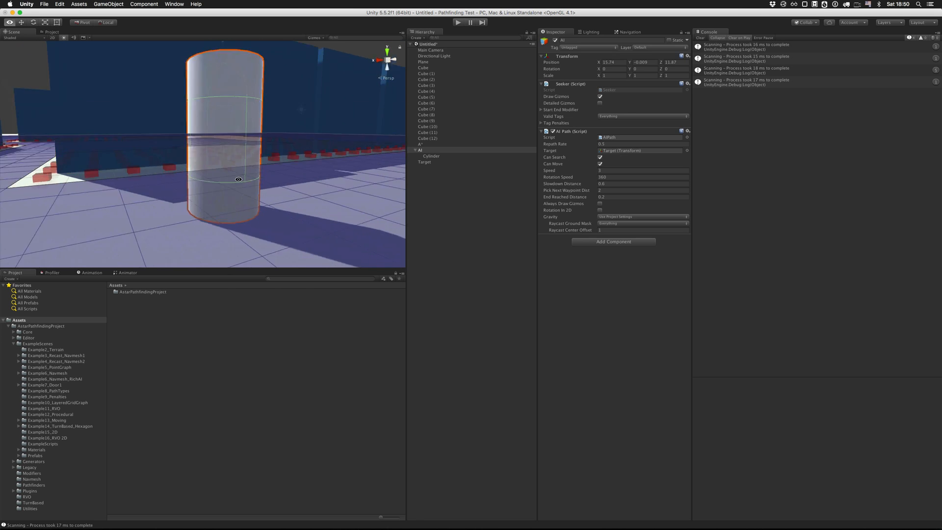
pyautogui.click(13, 38)
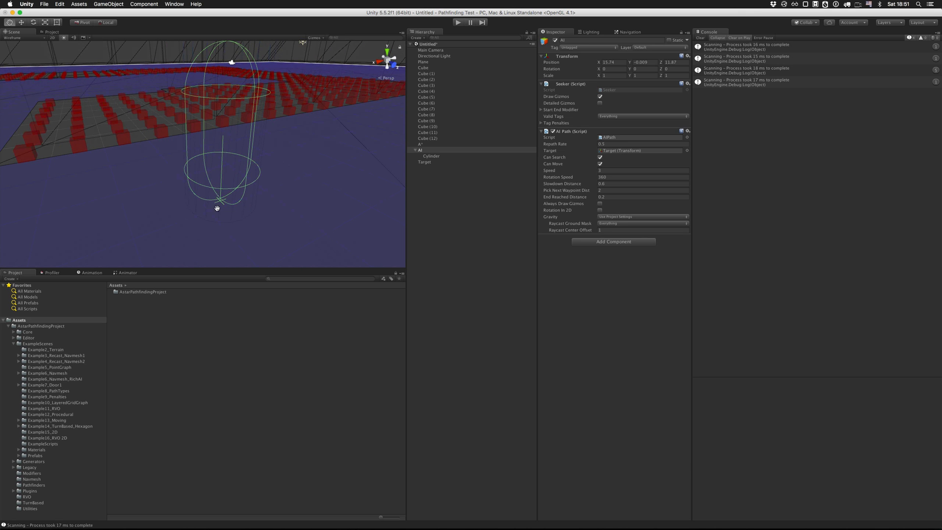
pyautogui.moveTo(223, 134)
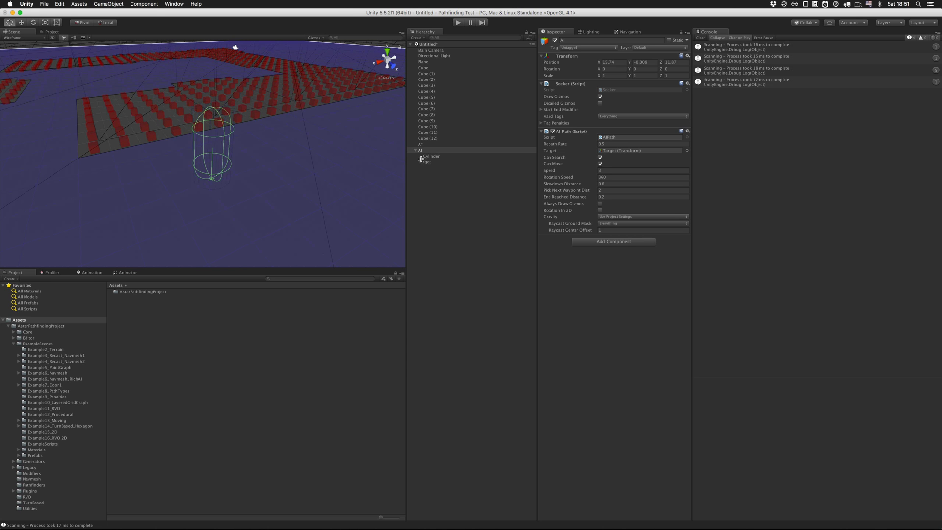
pyautogui.click(432, 156)
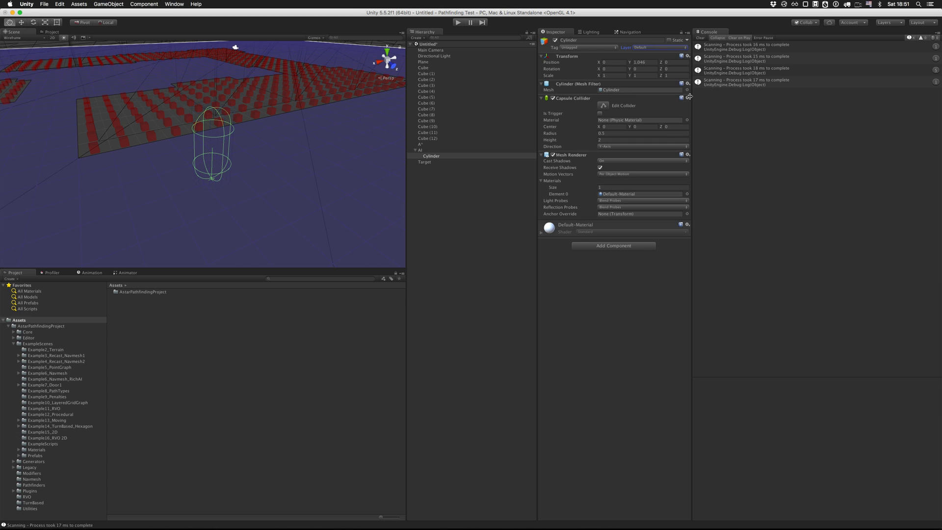
# - Remove the cylinder's Capsule Collider and return the scene to Shaded display
pyautogui.click(421, 149)
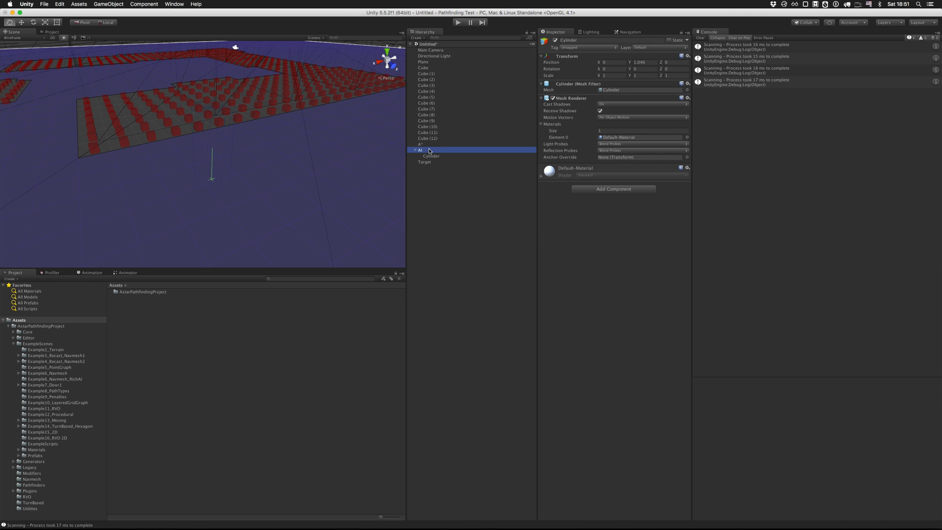
pyautogui.click(420, 149)
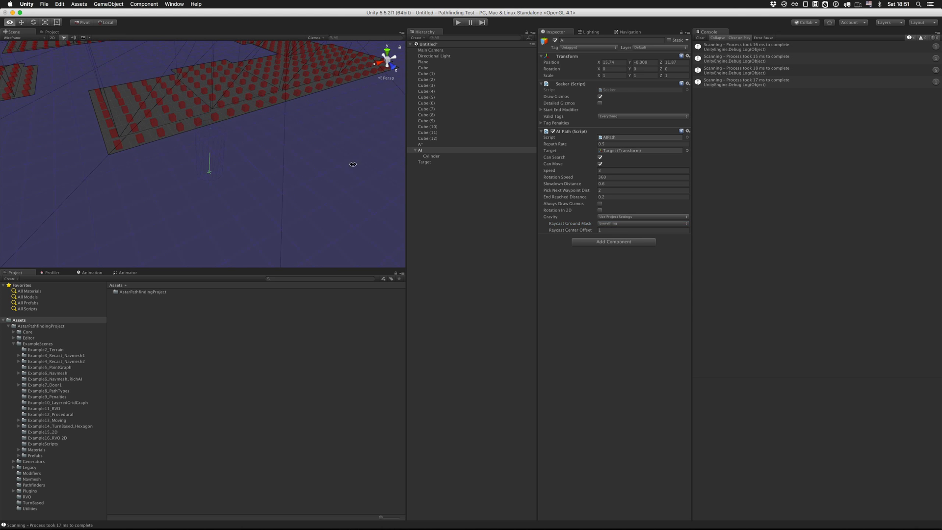
pyautogui.click(12, 39)
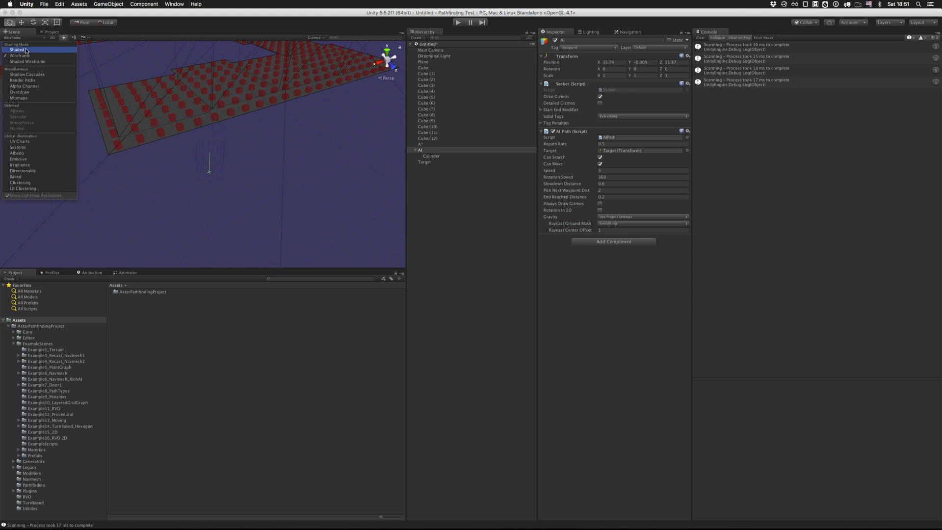
pyautogui.click(19, 49)
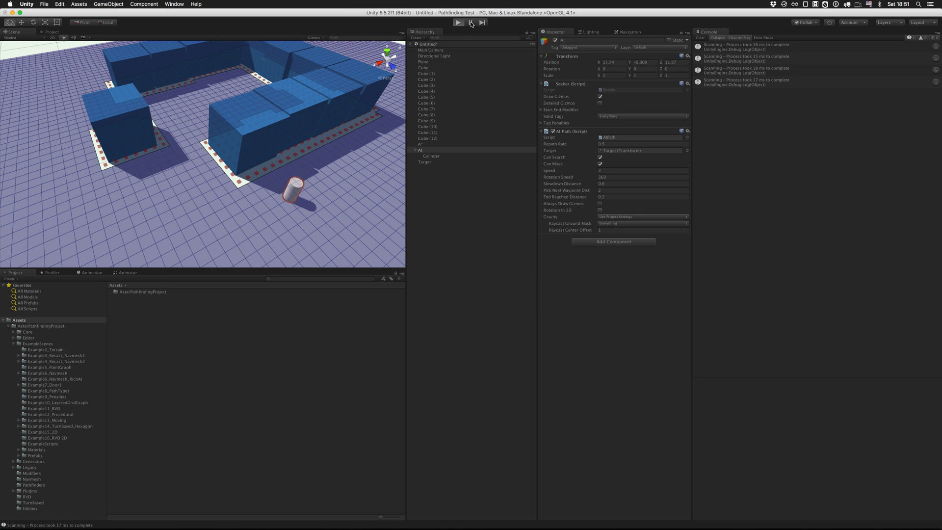
# - Play the scene and move the Target across the ground so the AI cylinder follows it
pyautogui.click(457, 22)
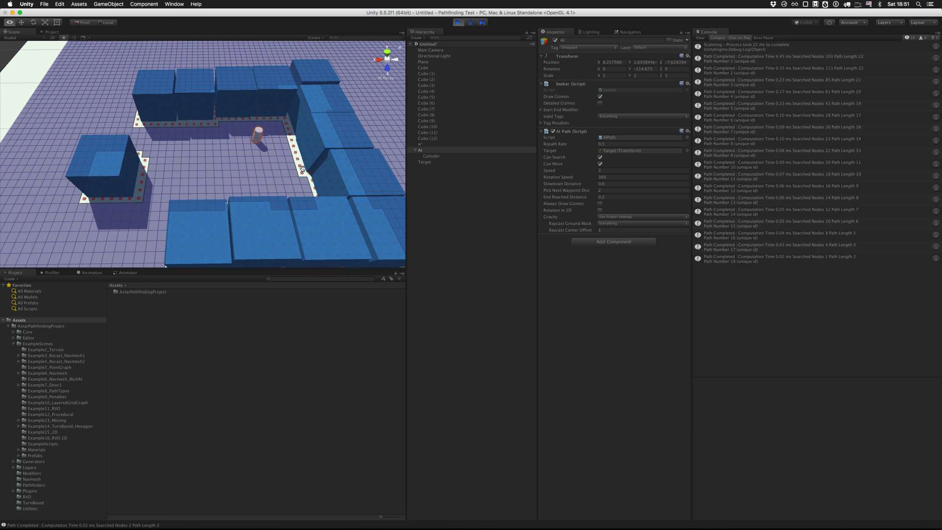
pyautogui.click(425, 162)
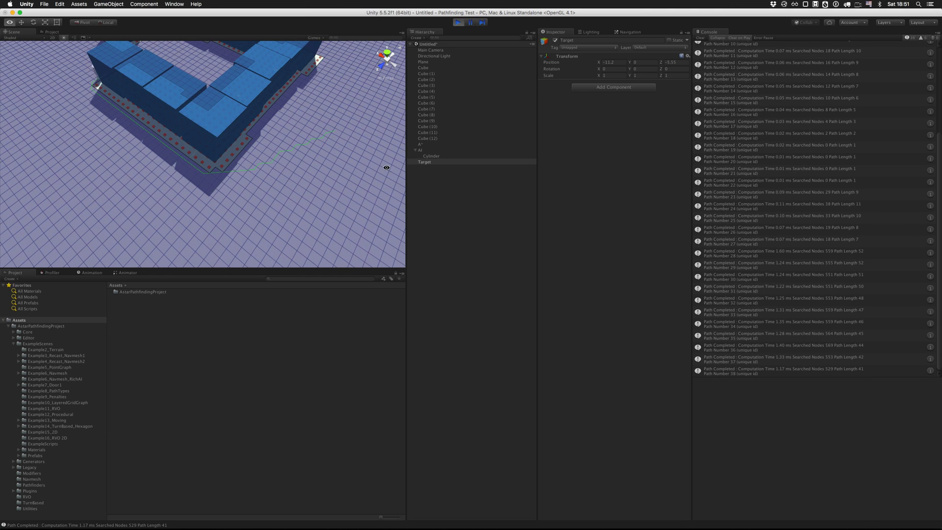
pyautogui.click(420, 150)
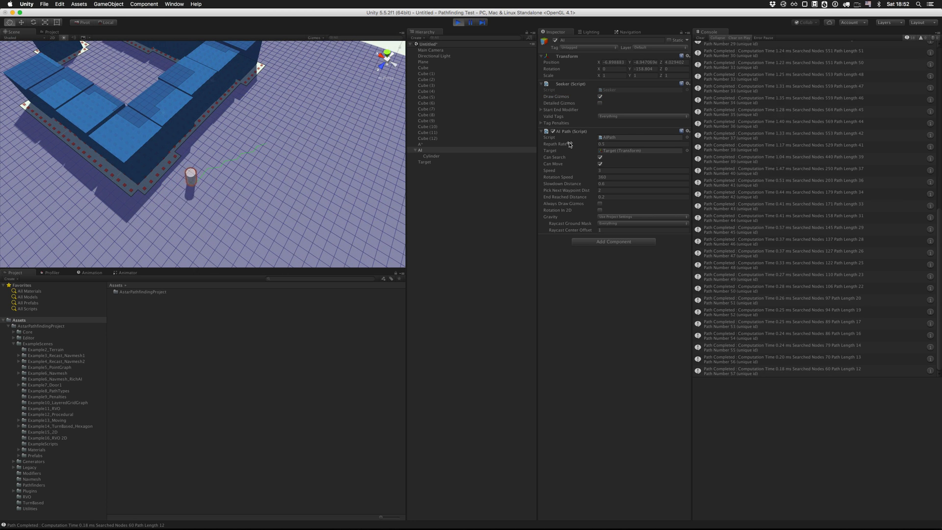
pyautogui.click(642, 143)
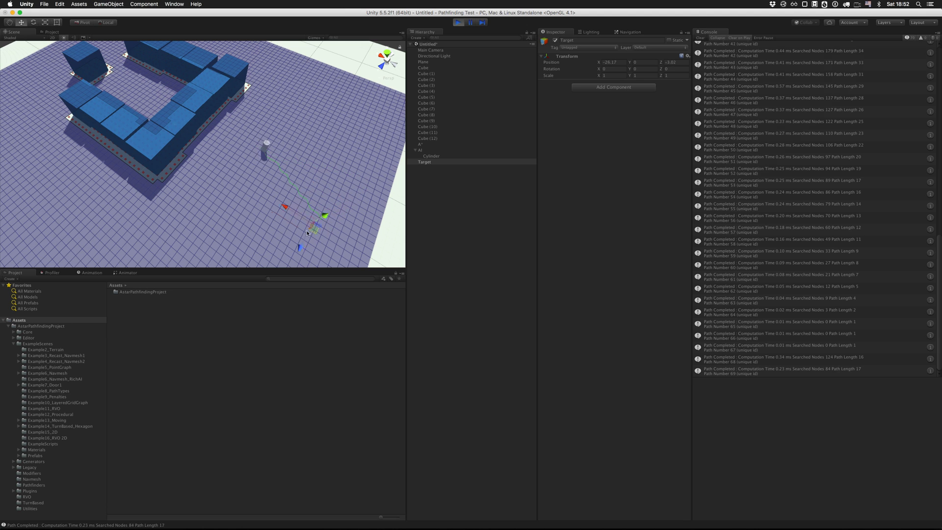
pyautogui.moveTo(309, 216); pyautogui.dragTo(322, 117)
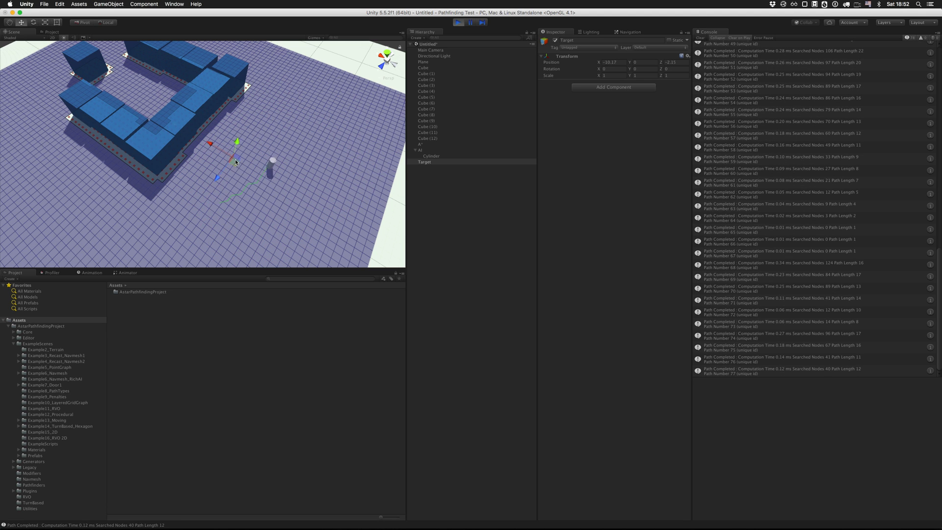
pyautogui.click(421, 150)
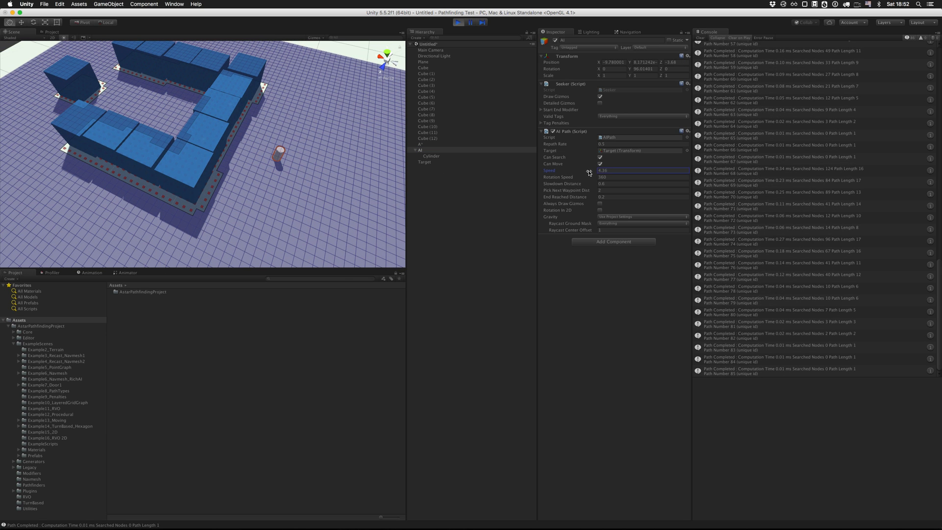
# - Raise the AI Path Speed to about 3.15 while the cylinder chases the Target
pyautogui.click(425, 162)
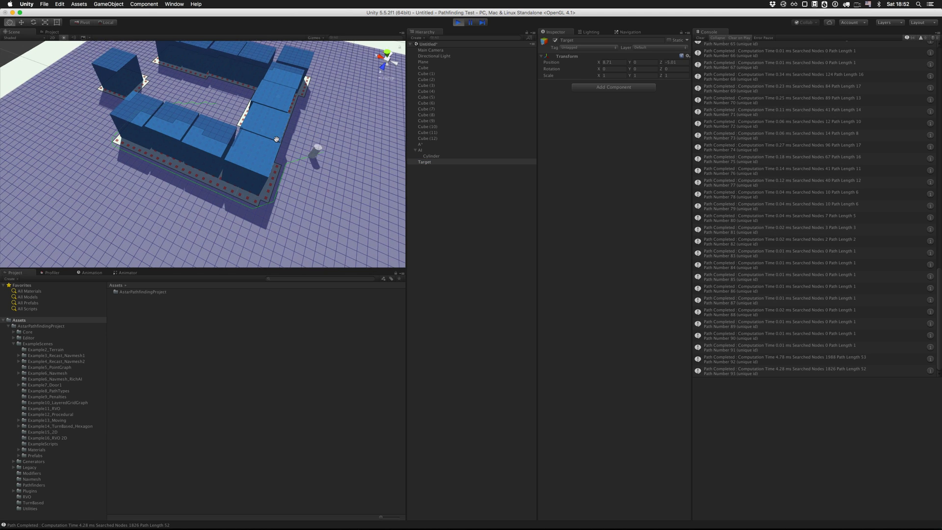
pyautogui.click(421, 149)
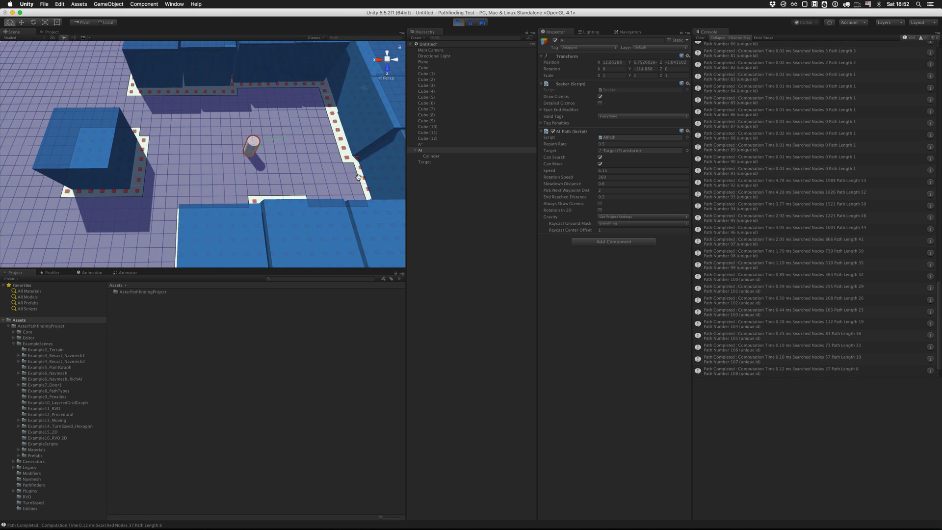
pyautogui.click(642, 190)
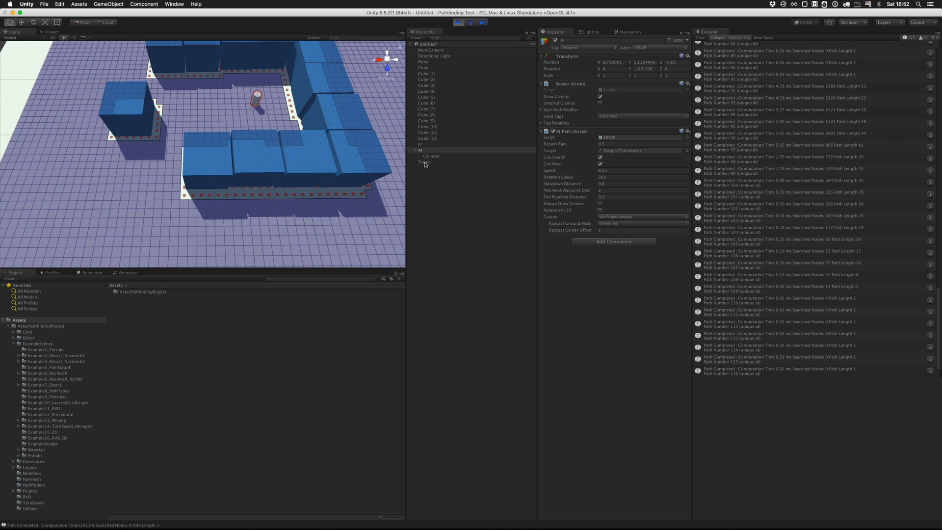
pyautogui.click(425, 162)
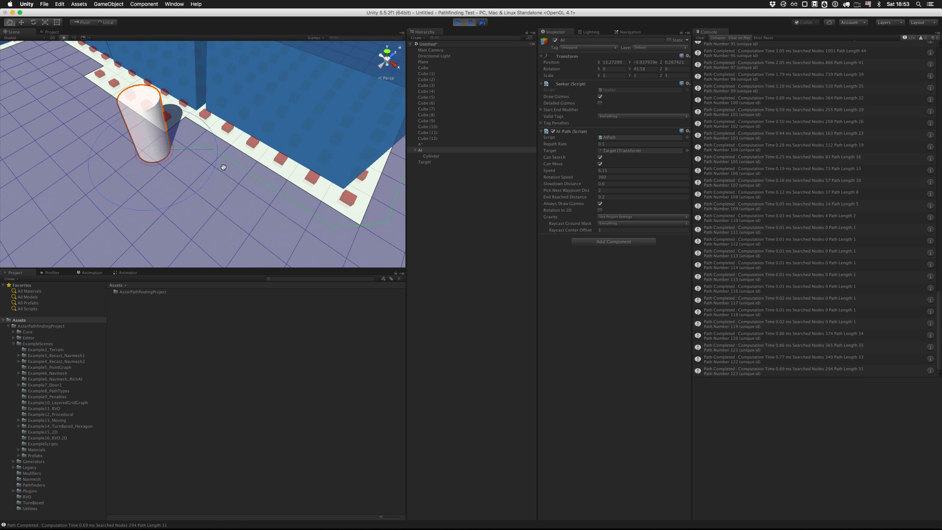
pyautogui.moveTo(210, 146)
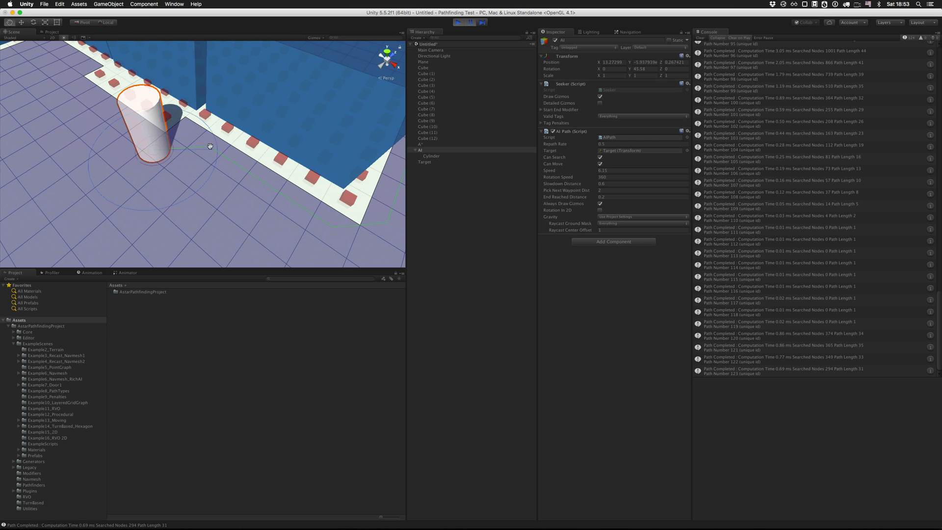
pyautogui.moveTo(86, 162)
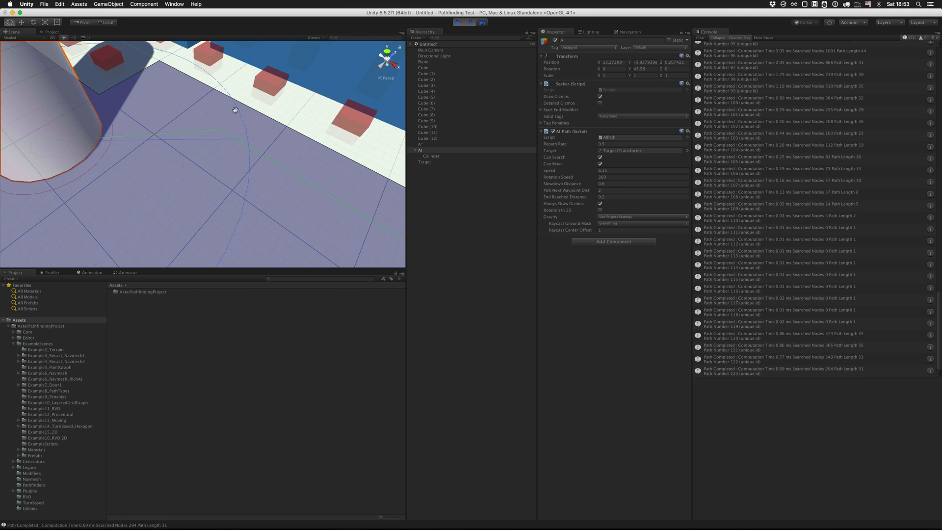
pyautogui.moveTo(224, 136)
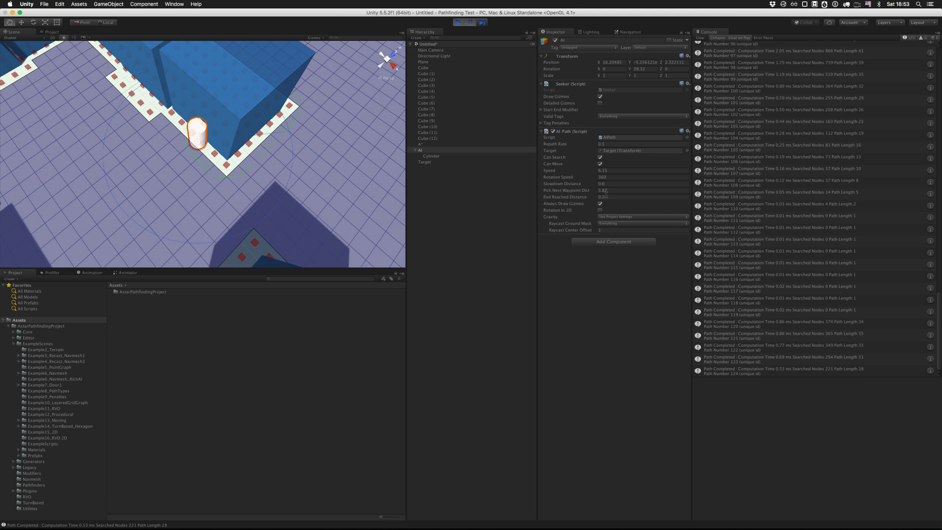
# - Enable Always Draw Gizmos on the AI Path component
pyautogui.click(642, 189)
pyautogui.write('1')
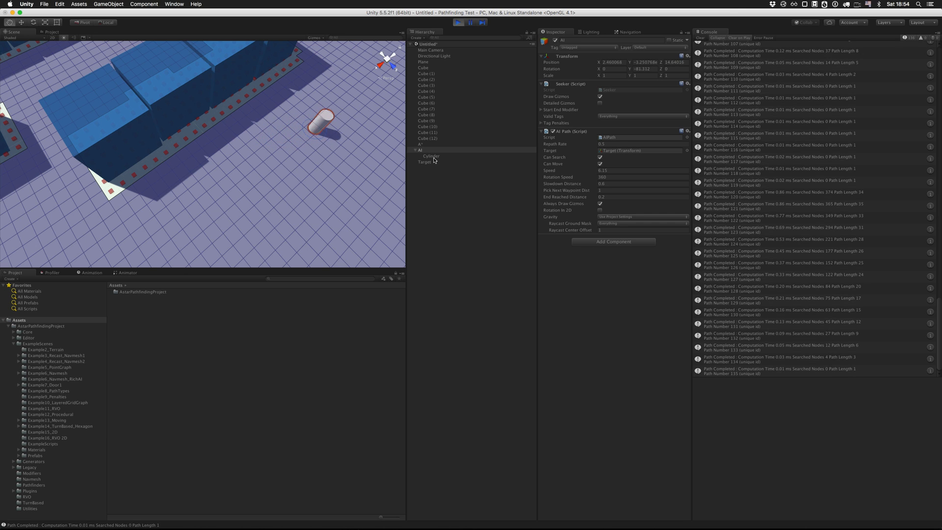
# - Move the Target beside the cylinder and onto the open floor to test following
pyautogui.click(641, 191)
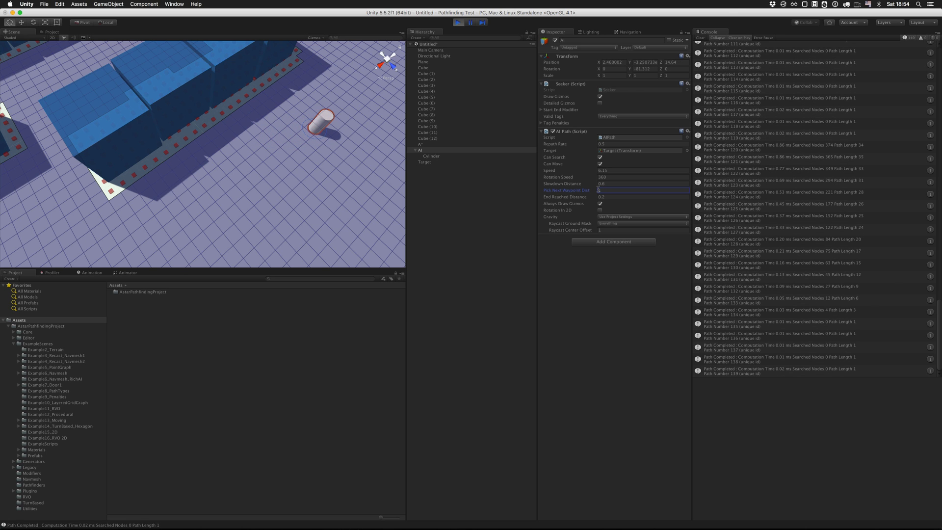
pyautogui.click(425, 162)
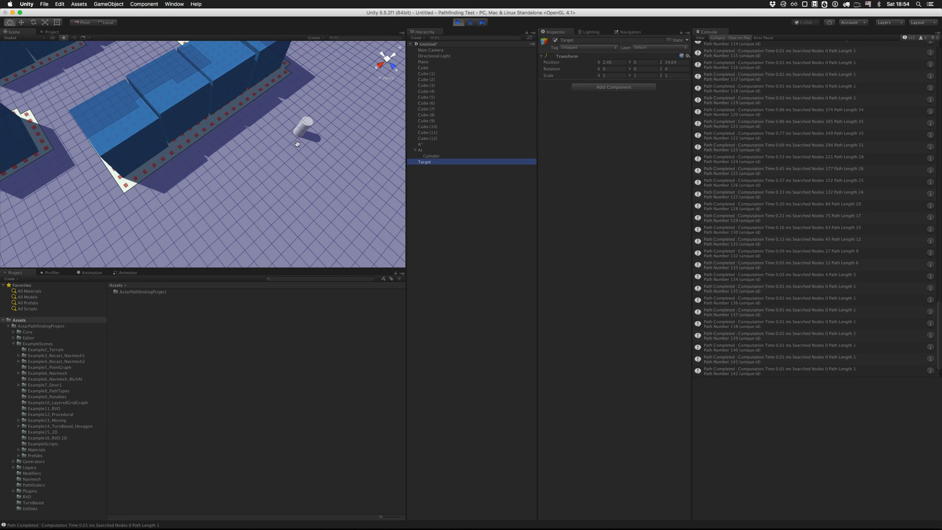
pyautogui.moveTo(307, 127); pyautogui.dragTo(190, 162)
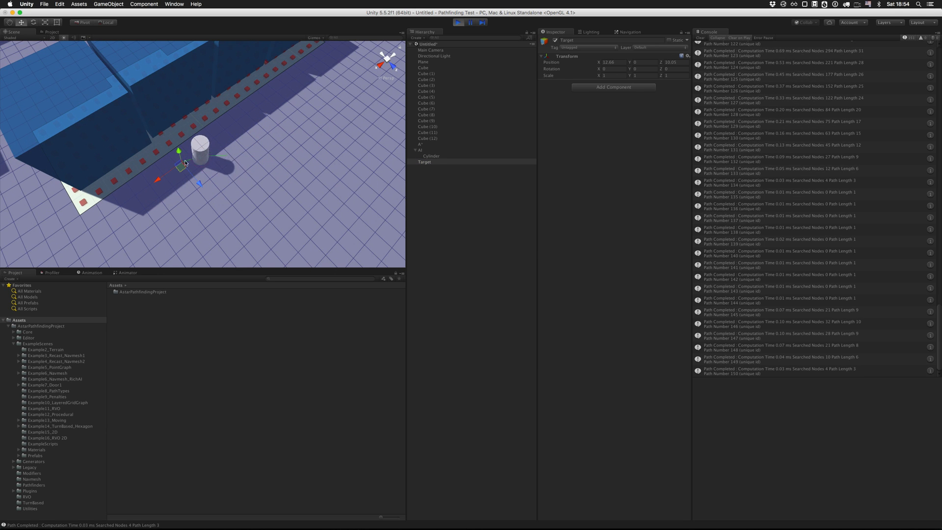
pyautogui.moveTo(186, 162); pyautogui.dragTo(334, 159)
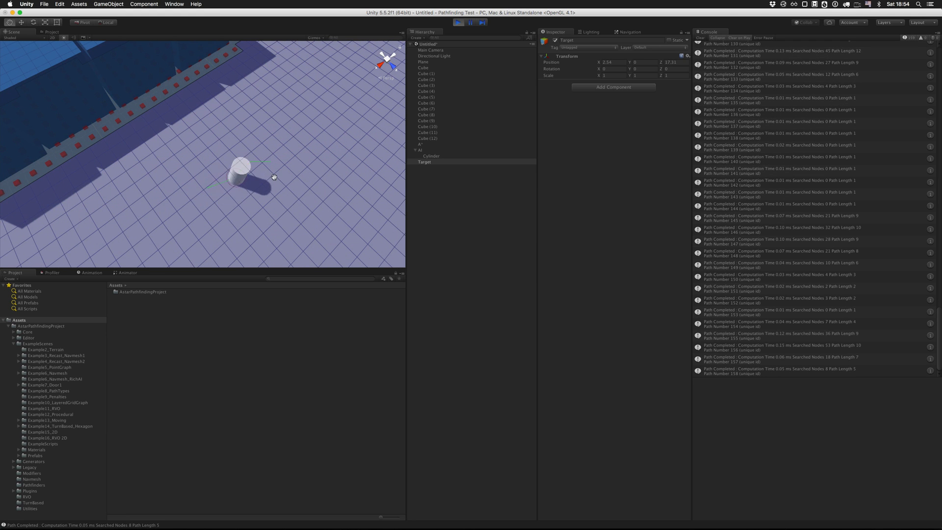
pyautogui.click(421, 149)
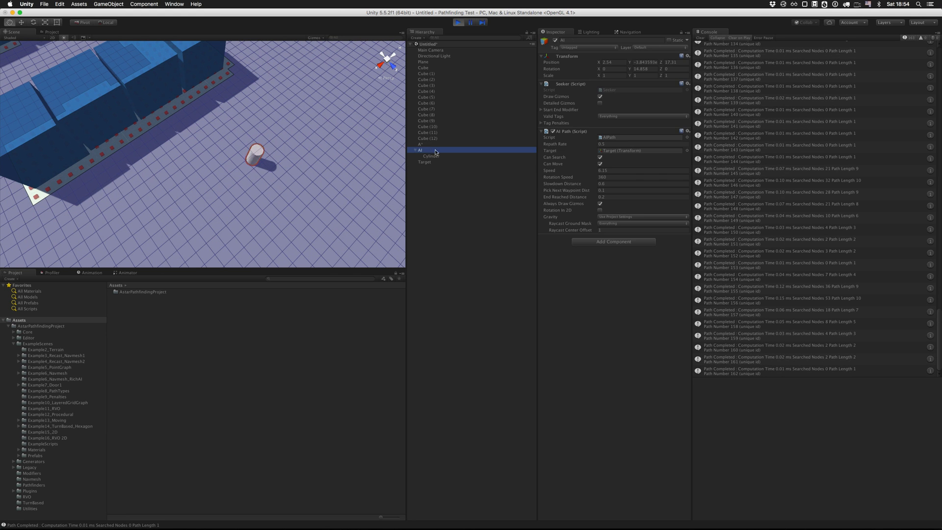
# - Set AIPath's Pick Next Waypoint Dist to 1.5 and watch the cylinder track the Target
pyautogui.click(642, 190)
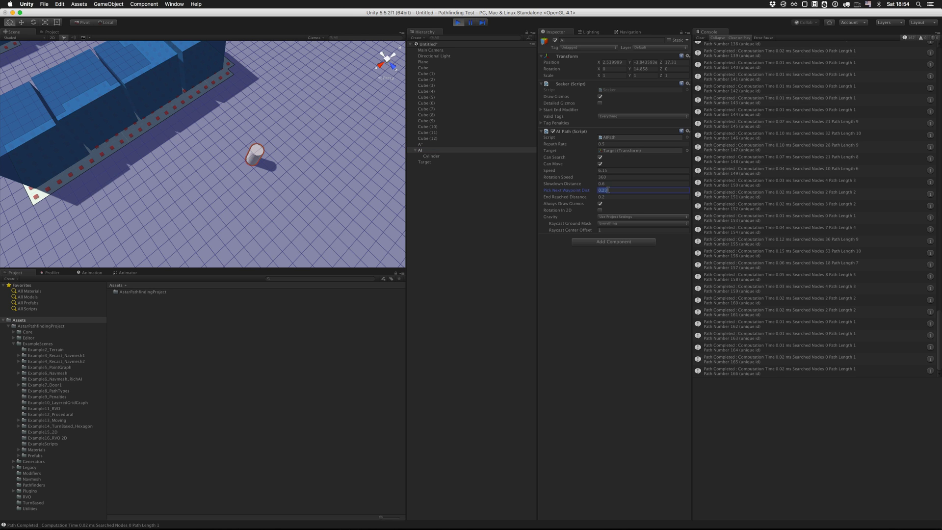
pyautogui.click(424, 162)
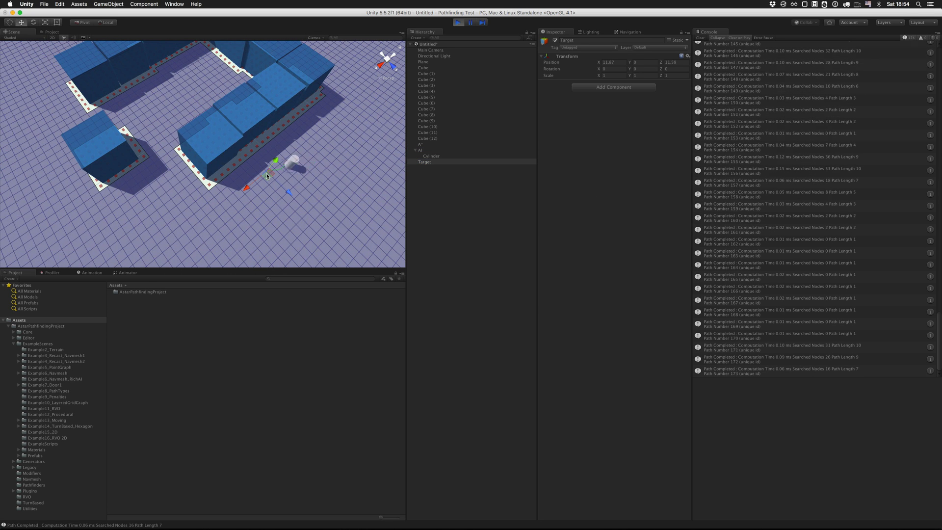
pyautogui.click(421, 149)
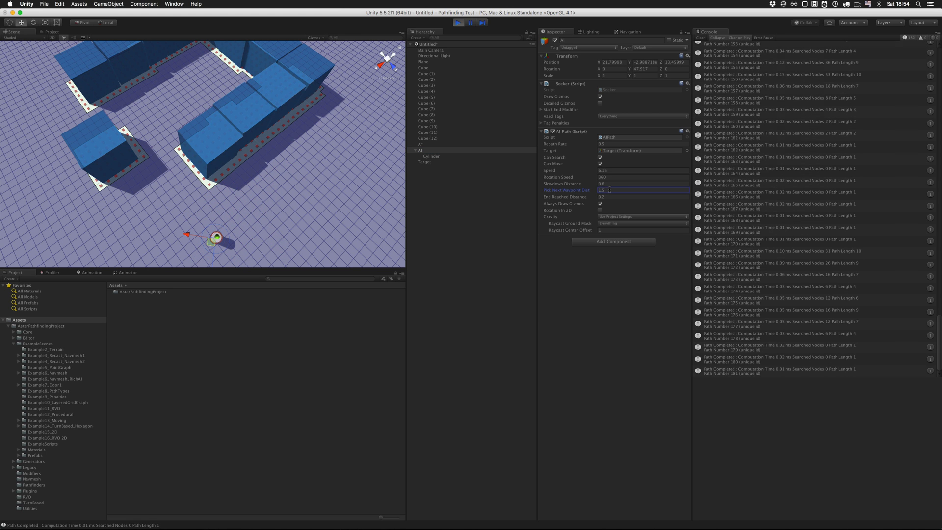
pyautogui.click(425, 162)
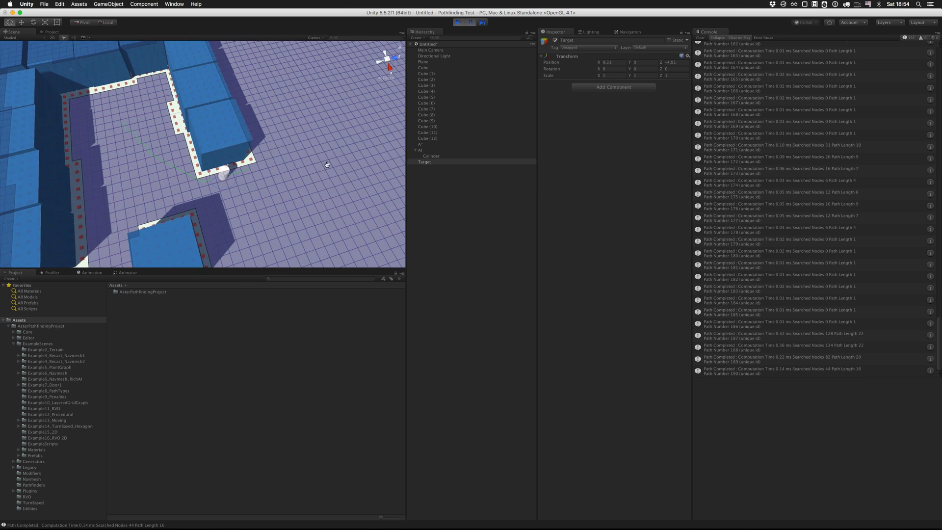
pyautogui.click(421, 149)
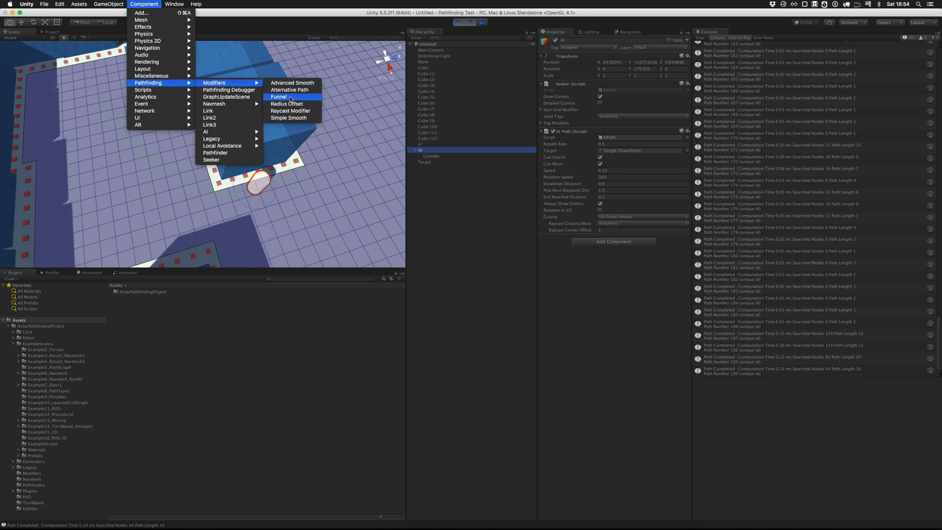
pyautogui.moveTo(293, 118)
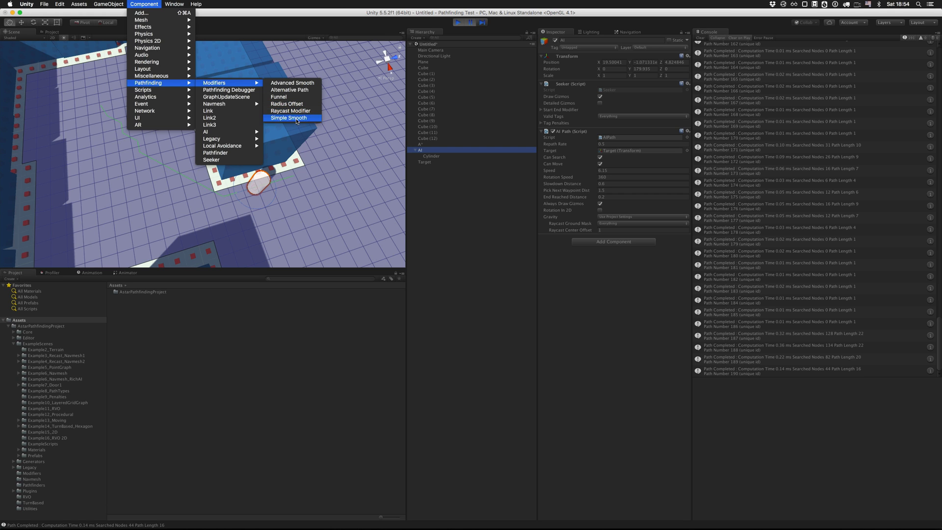
pyautogui.moveTo(291, 111)
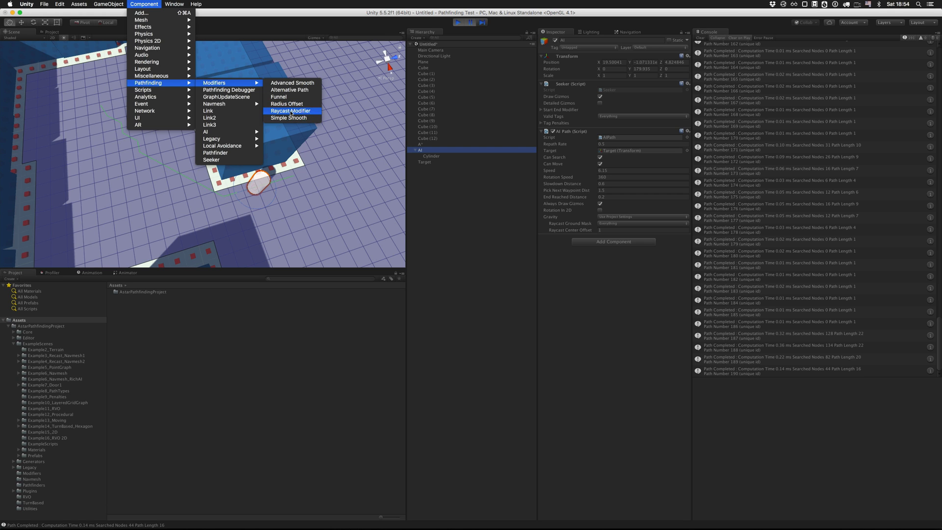
# - Attach a Raycast Modifier from Component > Pathfinding > Modifiers to the AI object
pyautogui.click(291, 111)
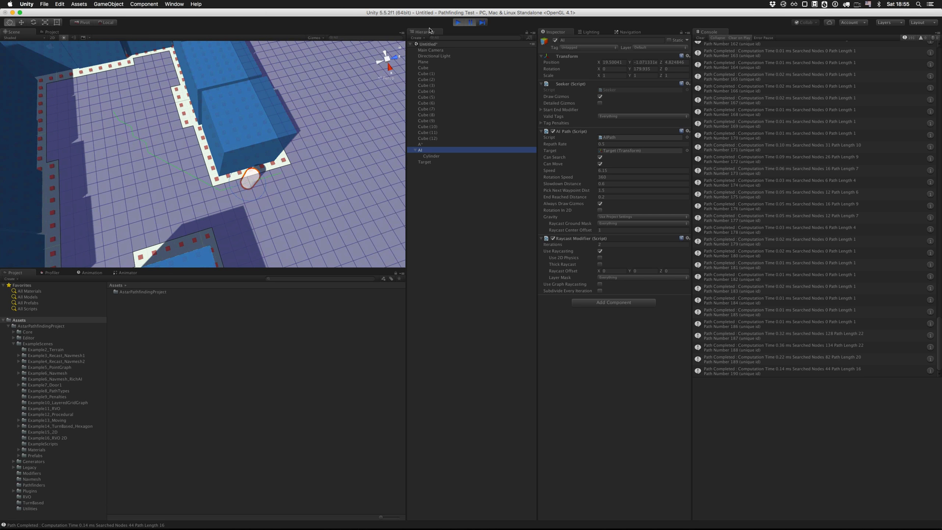
pyautogui.moveTo(453, 38)
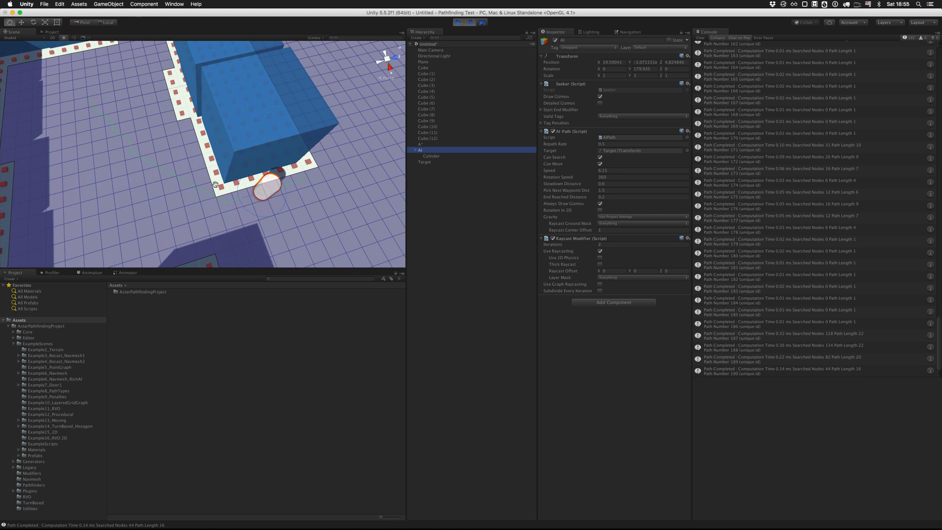
pyautogui.moveTo(213, 202)
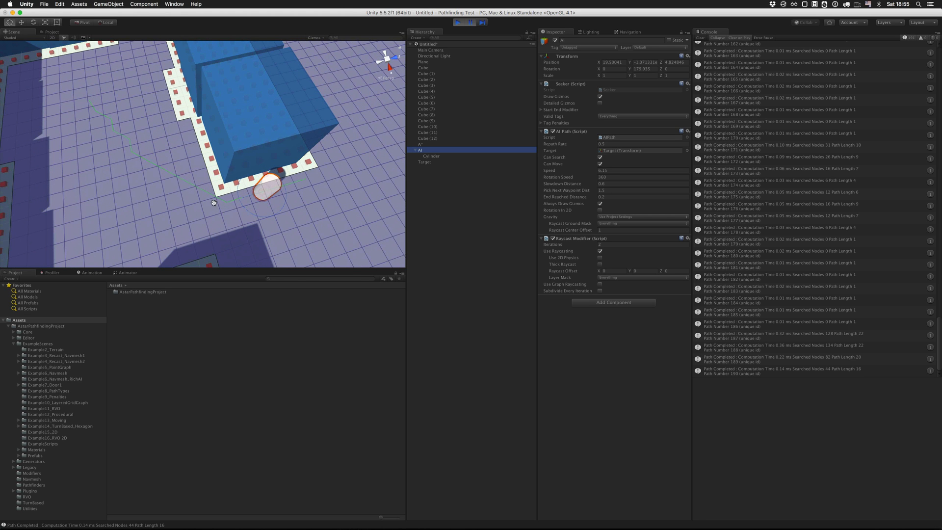
pyautogui.moveTo(127, 148)
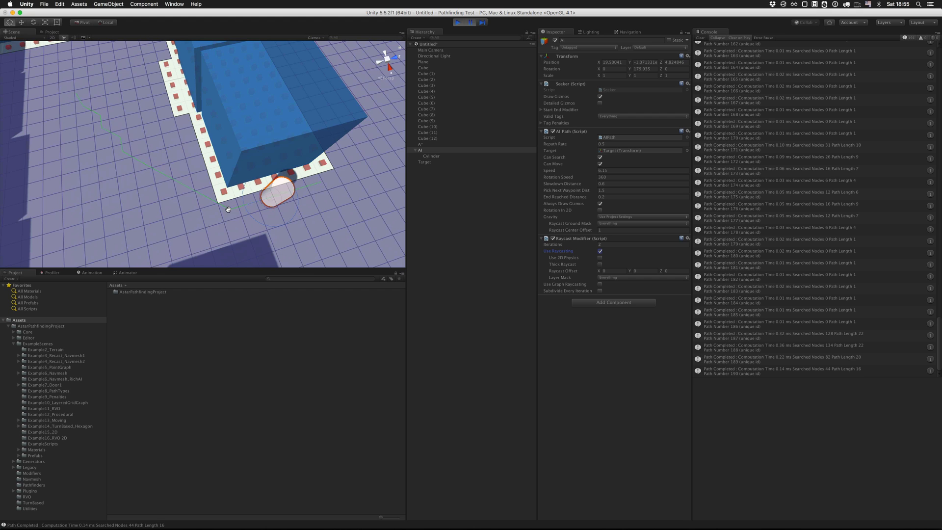
pyautogui.moveTo(77, 94)
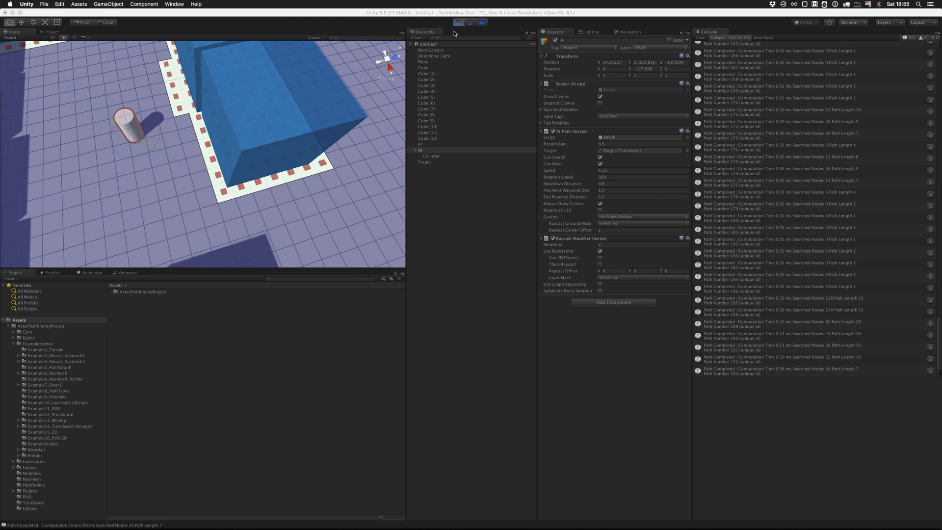
# - Move the Target so the cylinder follows a raycast-smoothed path around the obstacle
pyautogui.click(425, 162)
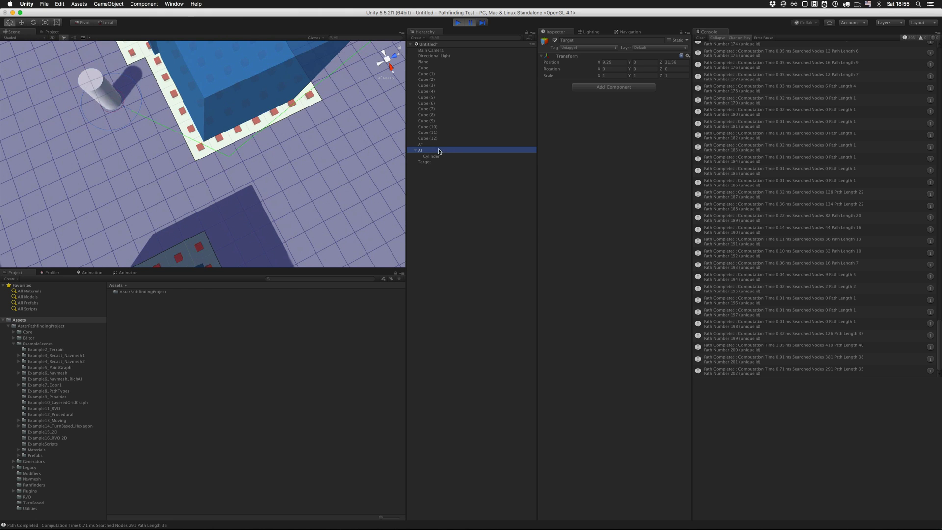
pyautogui.click(421, 151)
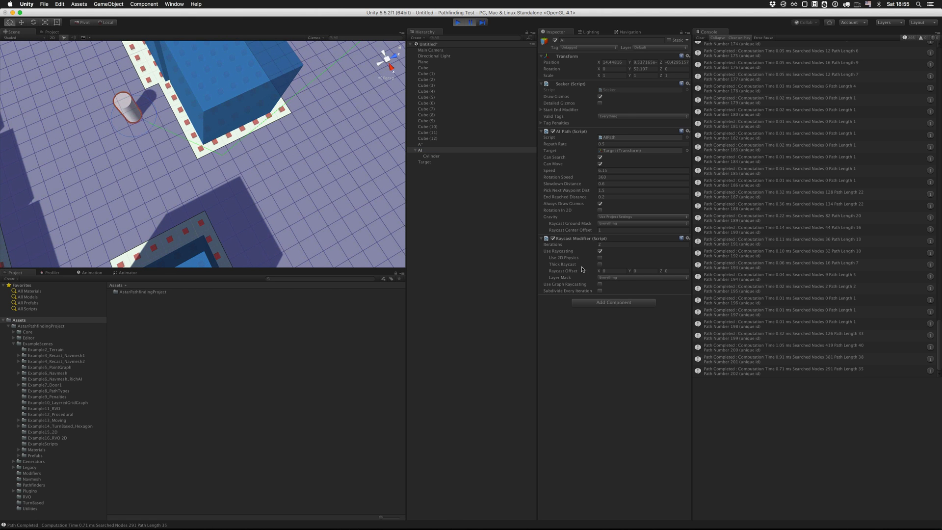
# - Enable Thick Raycast on the AI's Raycast Modifier and select the Target to move it
pyautogui.click(600, 264)
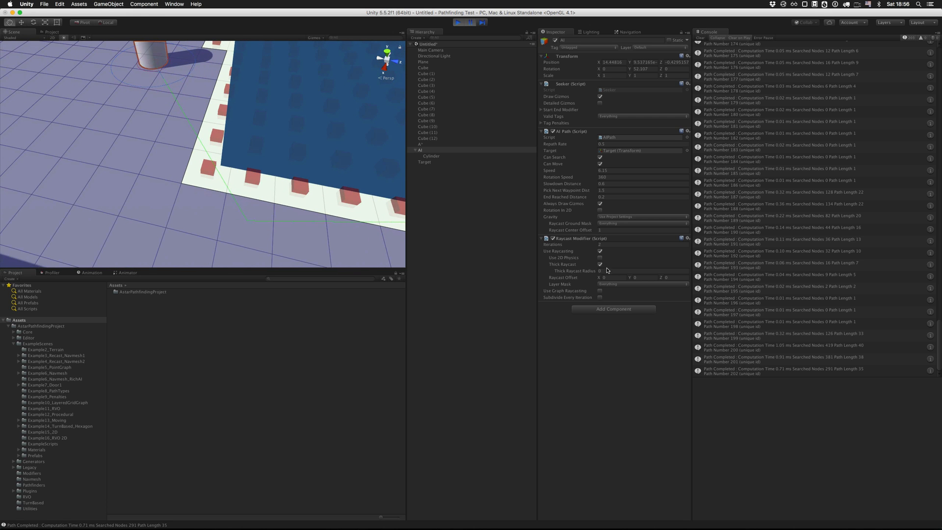
pyautogui.click(637, 271)
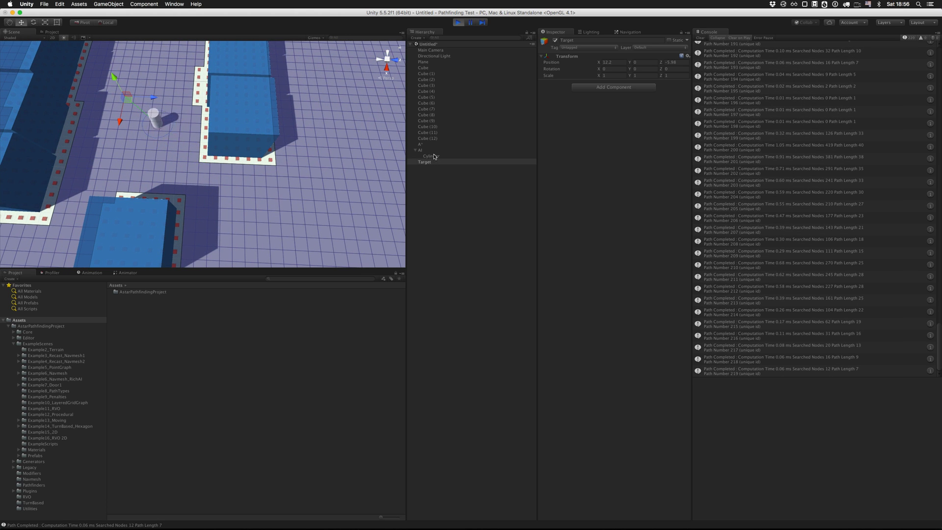
# - Switch the AI's Raycast Modifier to Use Graph Raycasting, then drag the Target to the blue block's corner
pyautogui.click(420, 149)
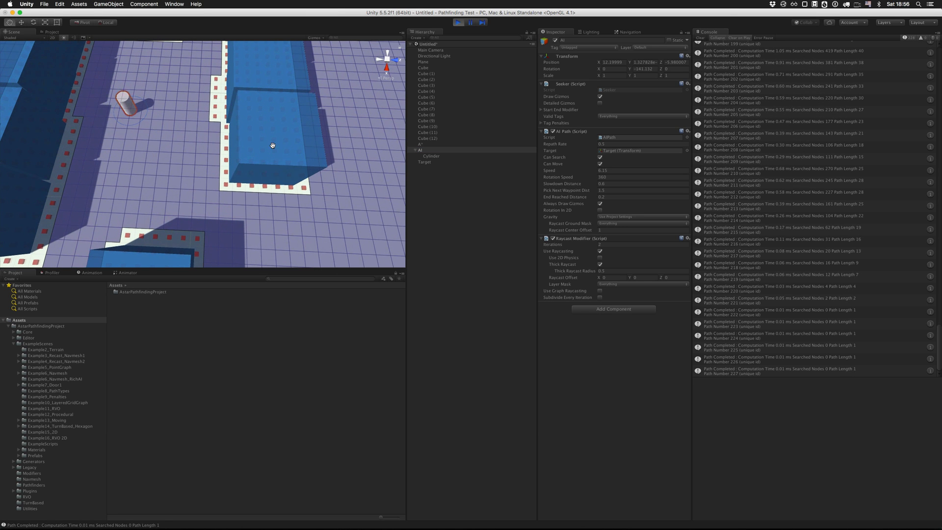
pyautogui.click(600, 292)
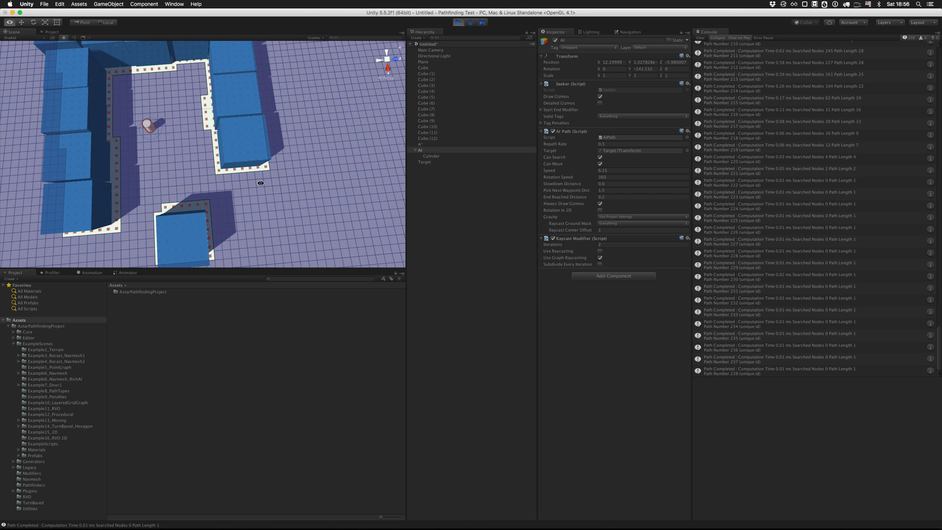
pyautogui.click(425, 162)
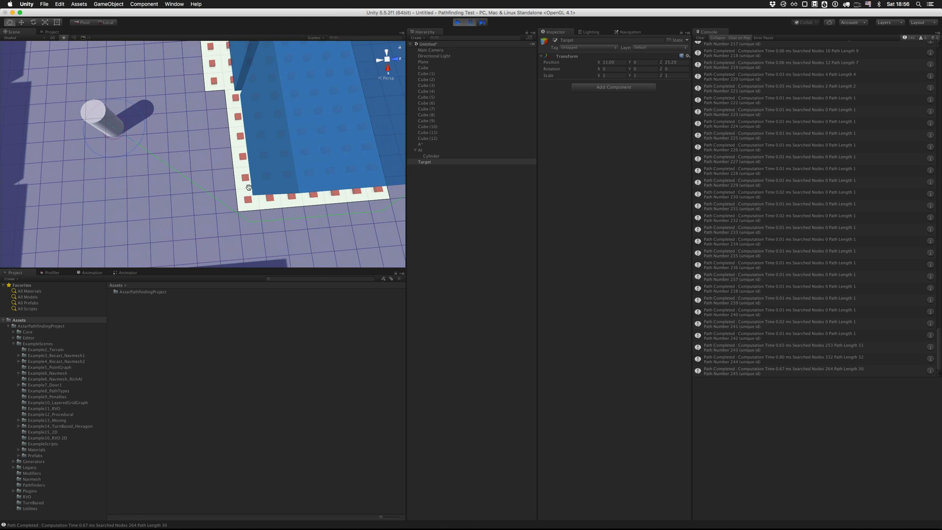
pyautogui.moveTo(248, 186); pyautogui.dragTo(99, 112)
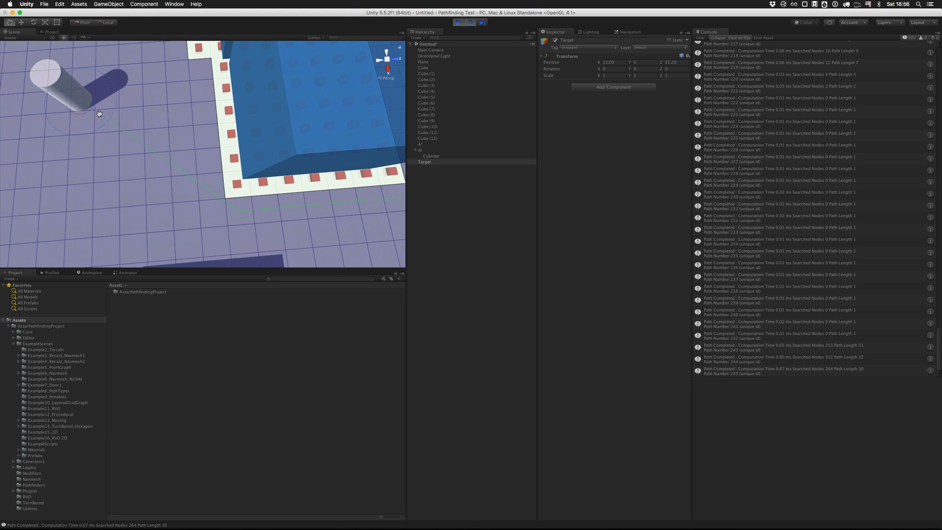
pyautogui.moveTo(233, 207)
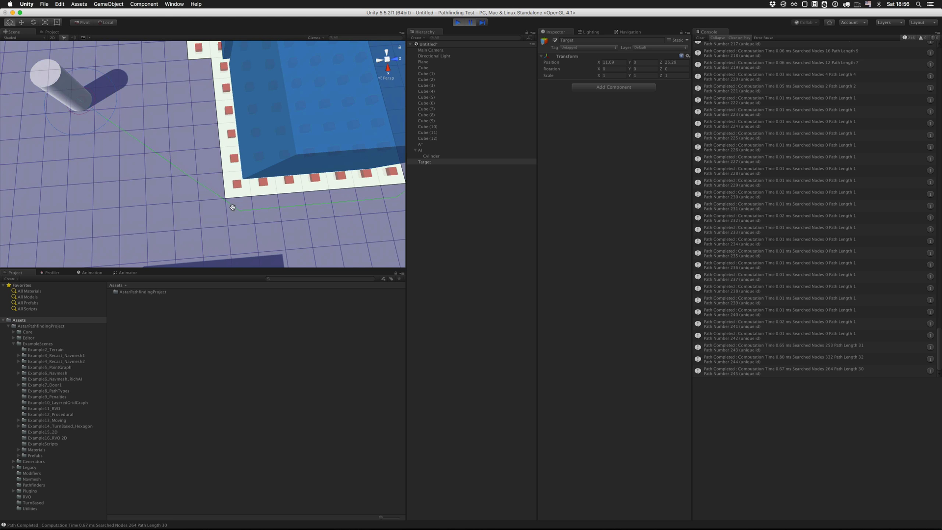
pyautogui.moveTo(245, 197)
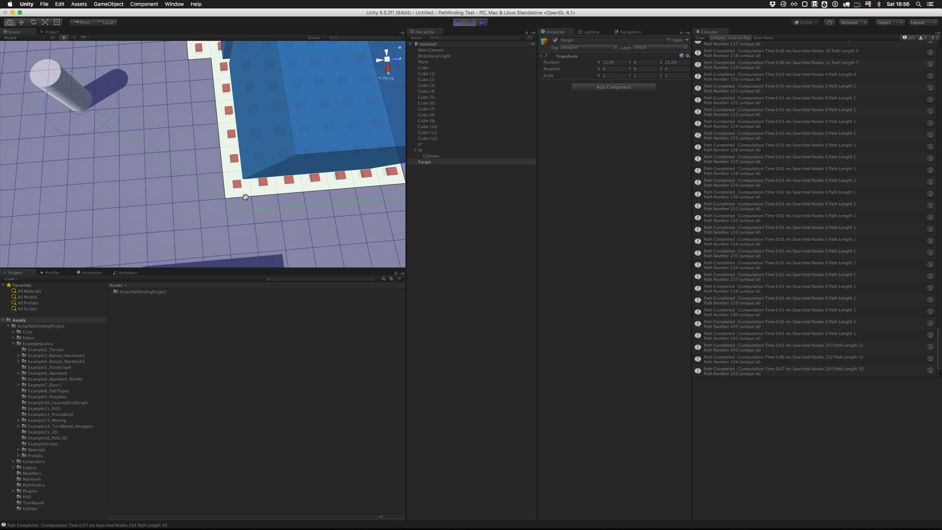